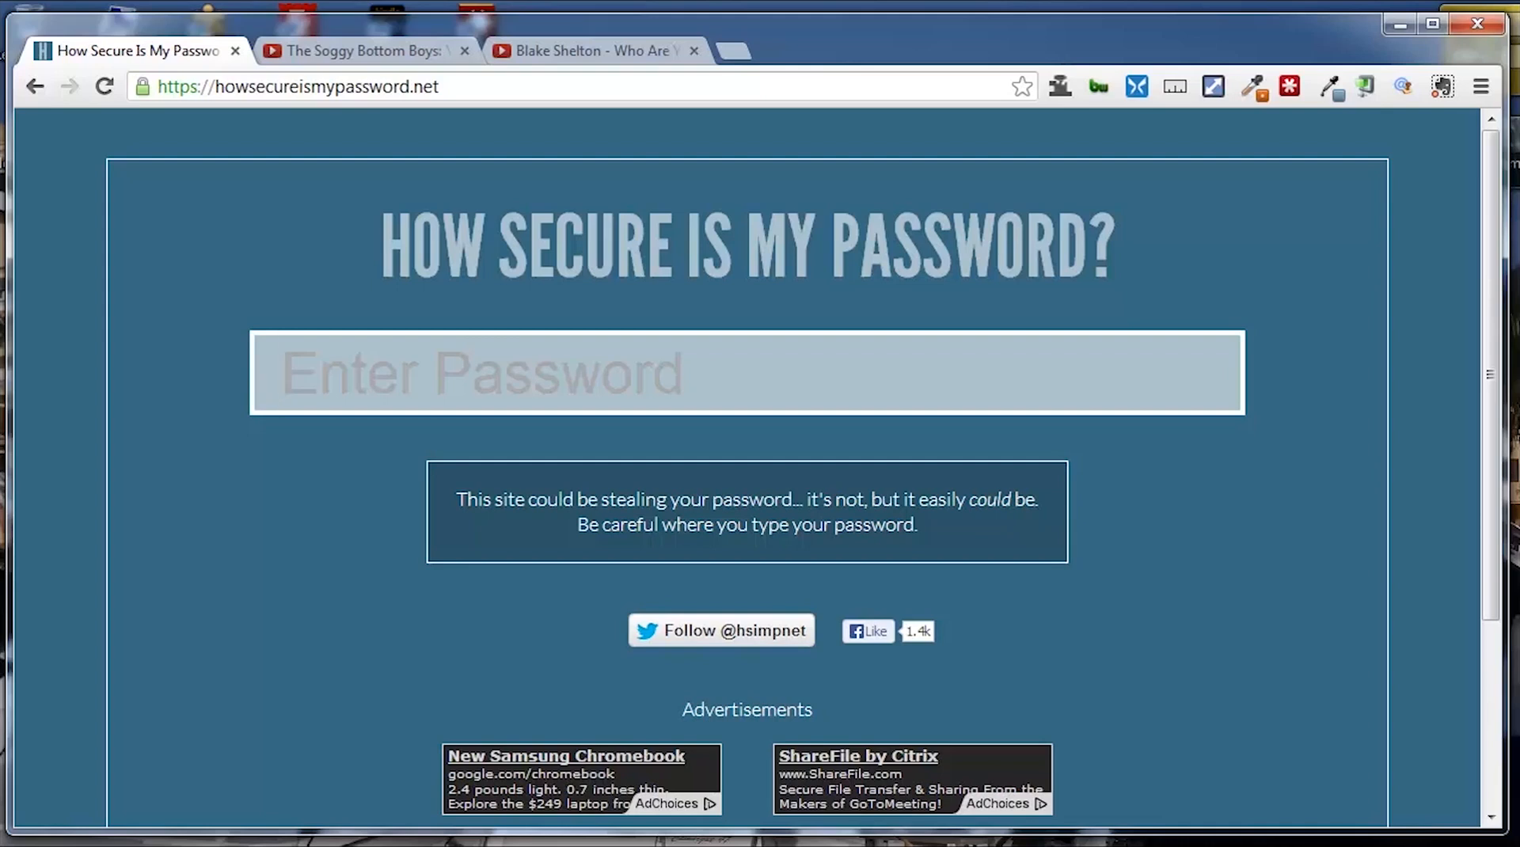
Focus the Enter Password box and select the howsecureismypassword.net address.
left_click(485, 374)
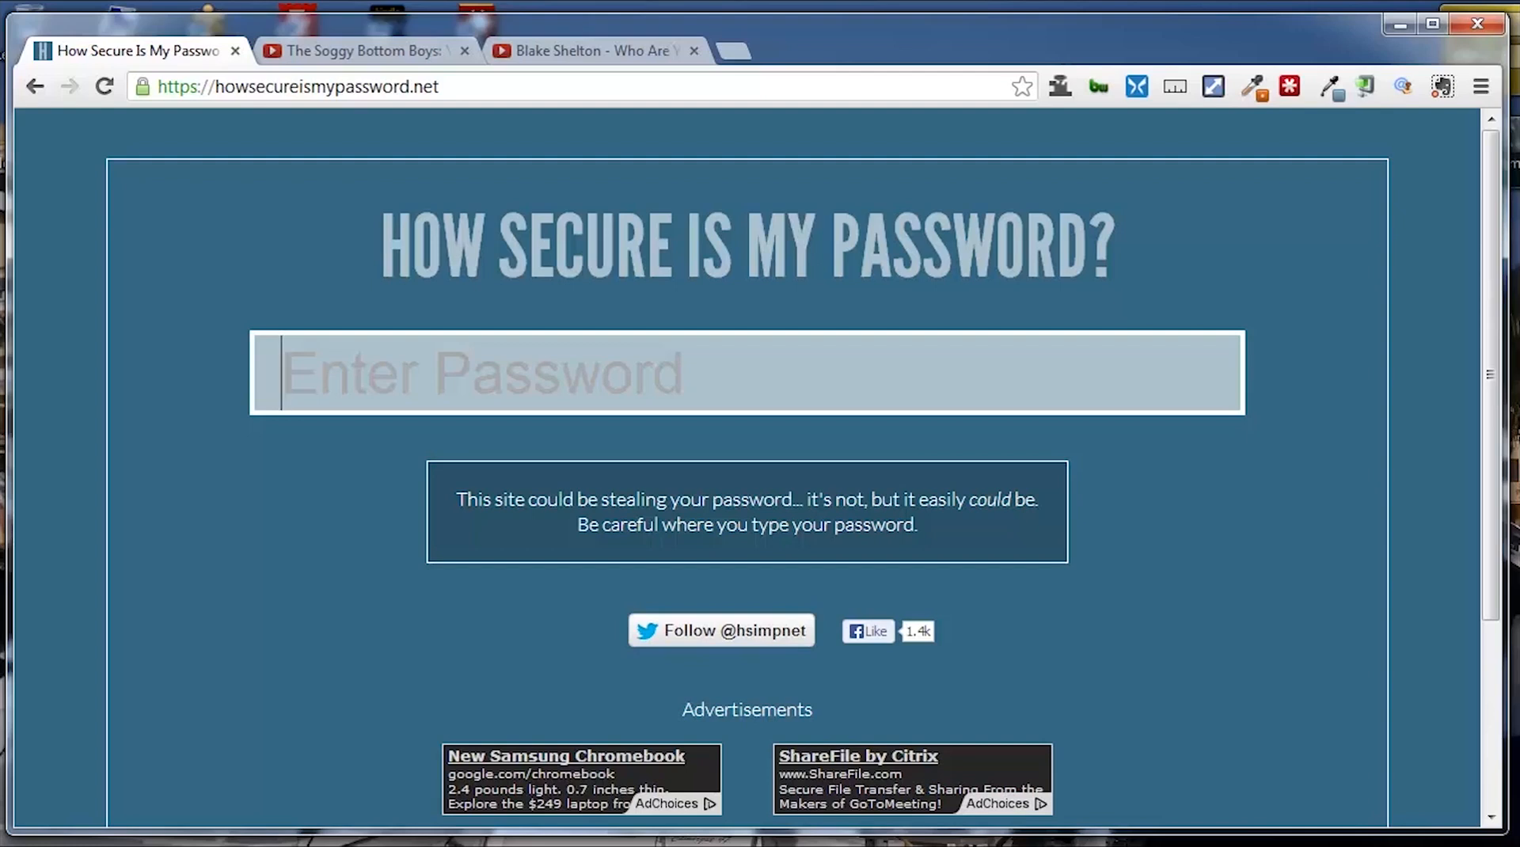
double_click(310, 86)
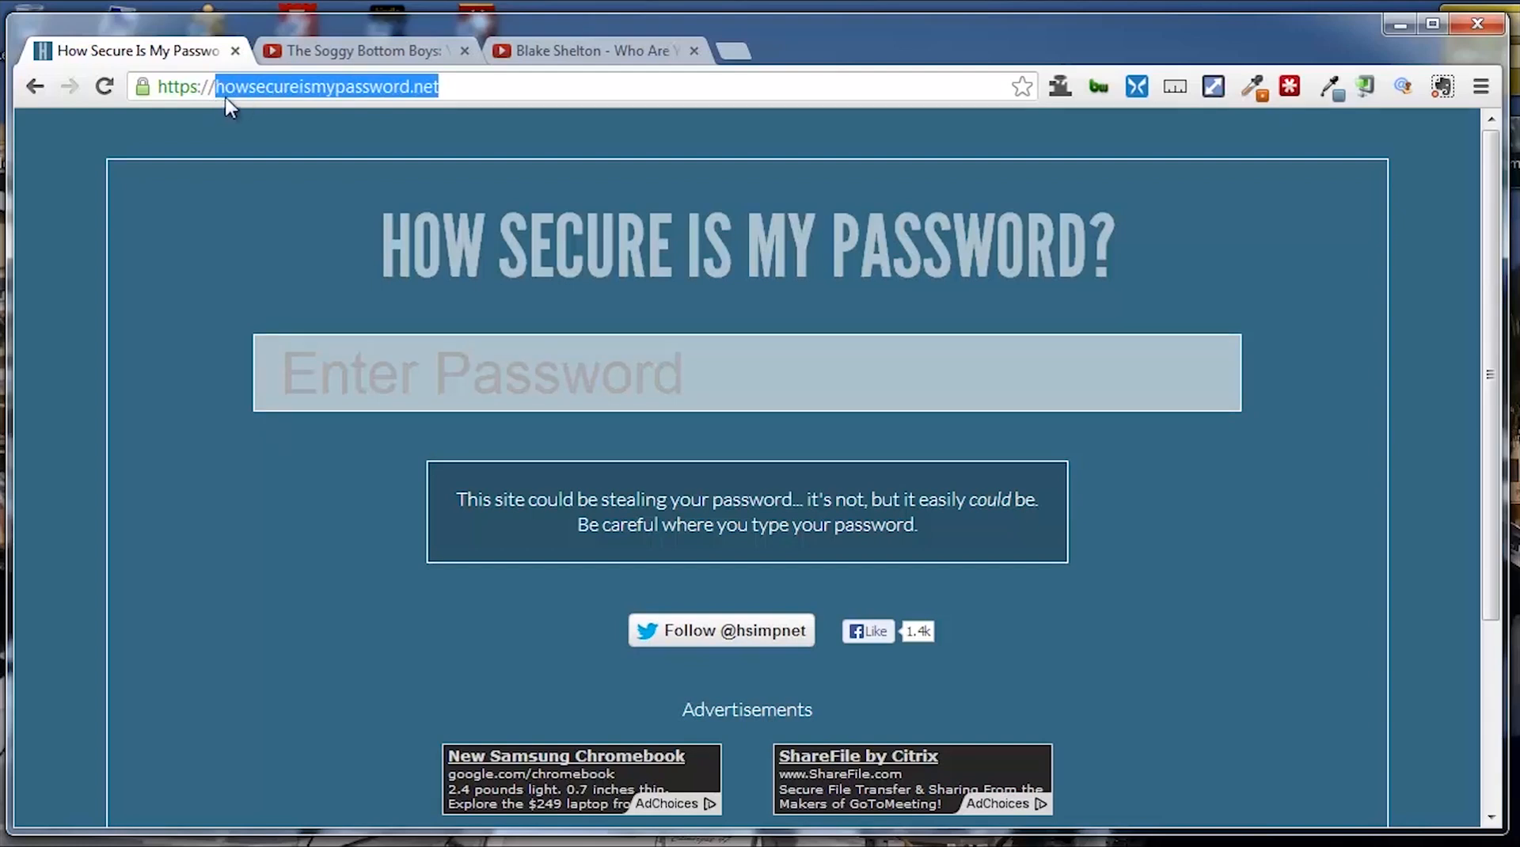
mouse_move(405, 373)
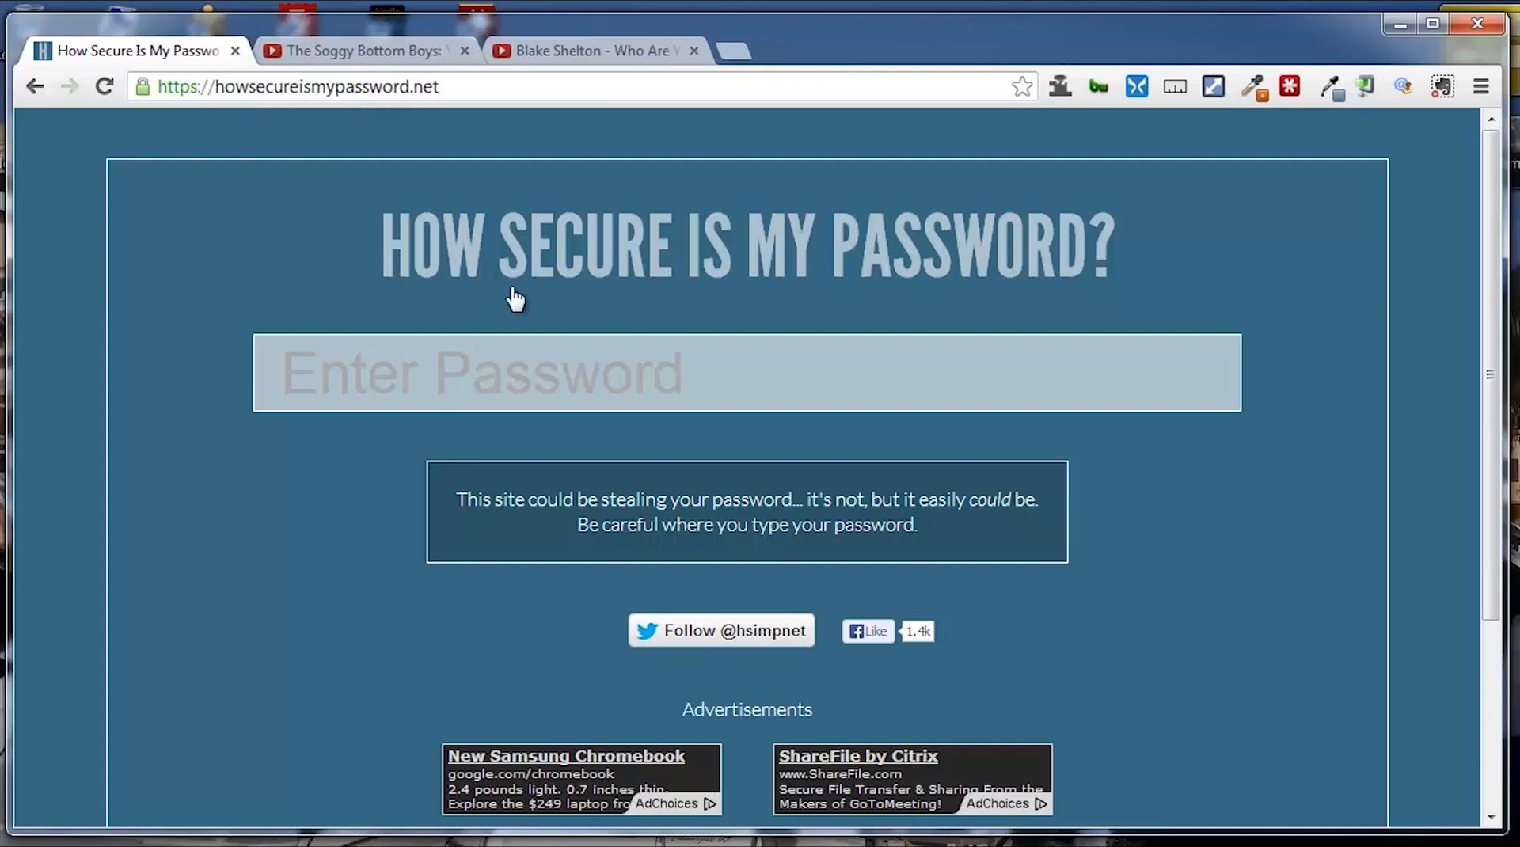
mouse_move(755, 473)
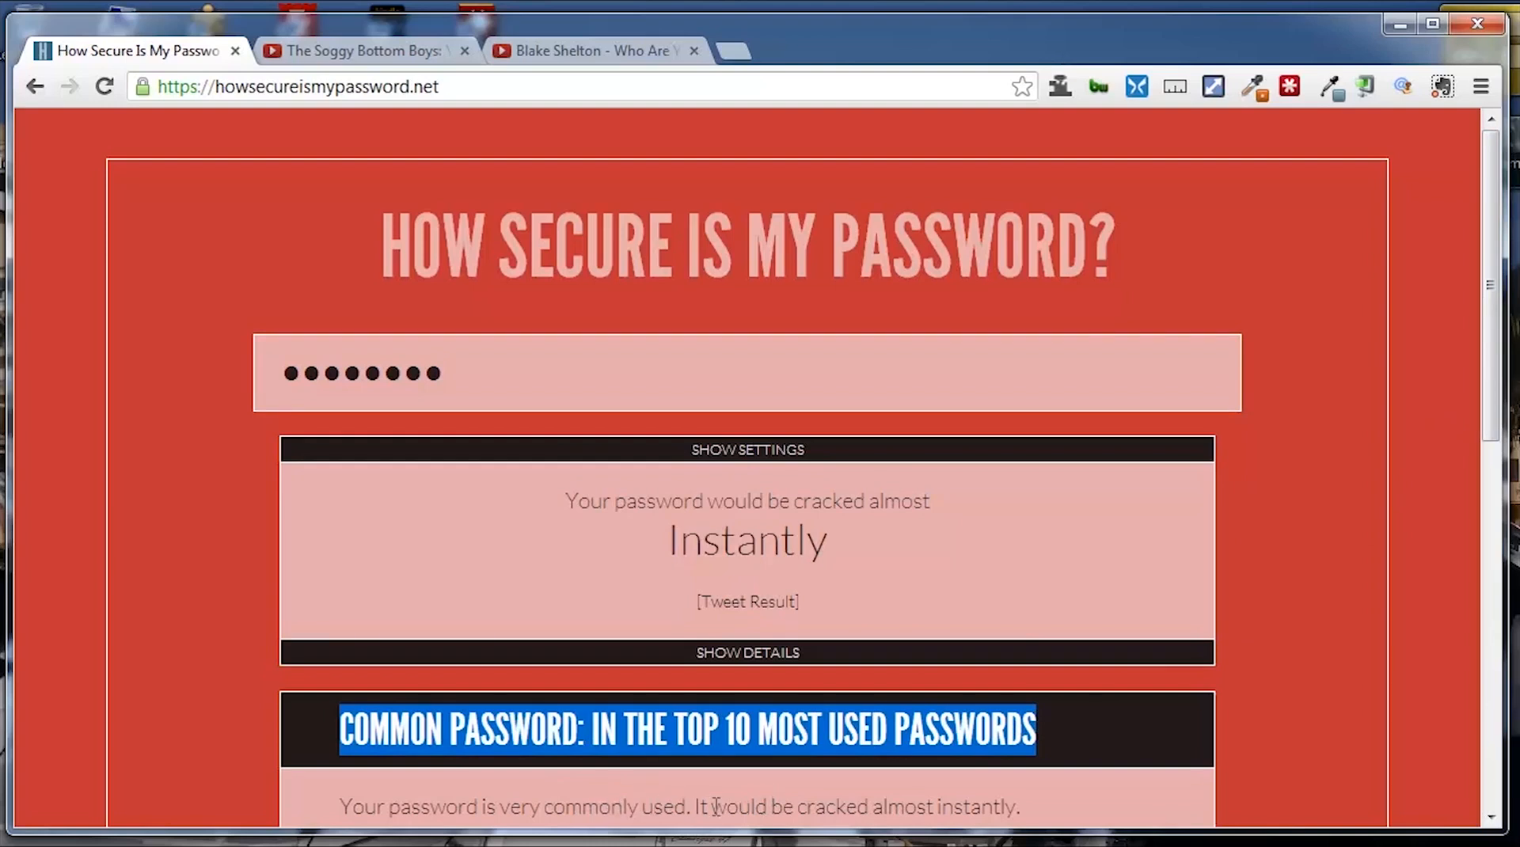
Scroll down to read the top-10-most-used and cracked-instantly warnings.
scroll("down", 3)
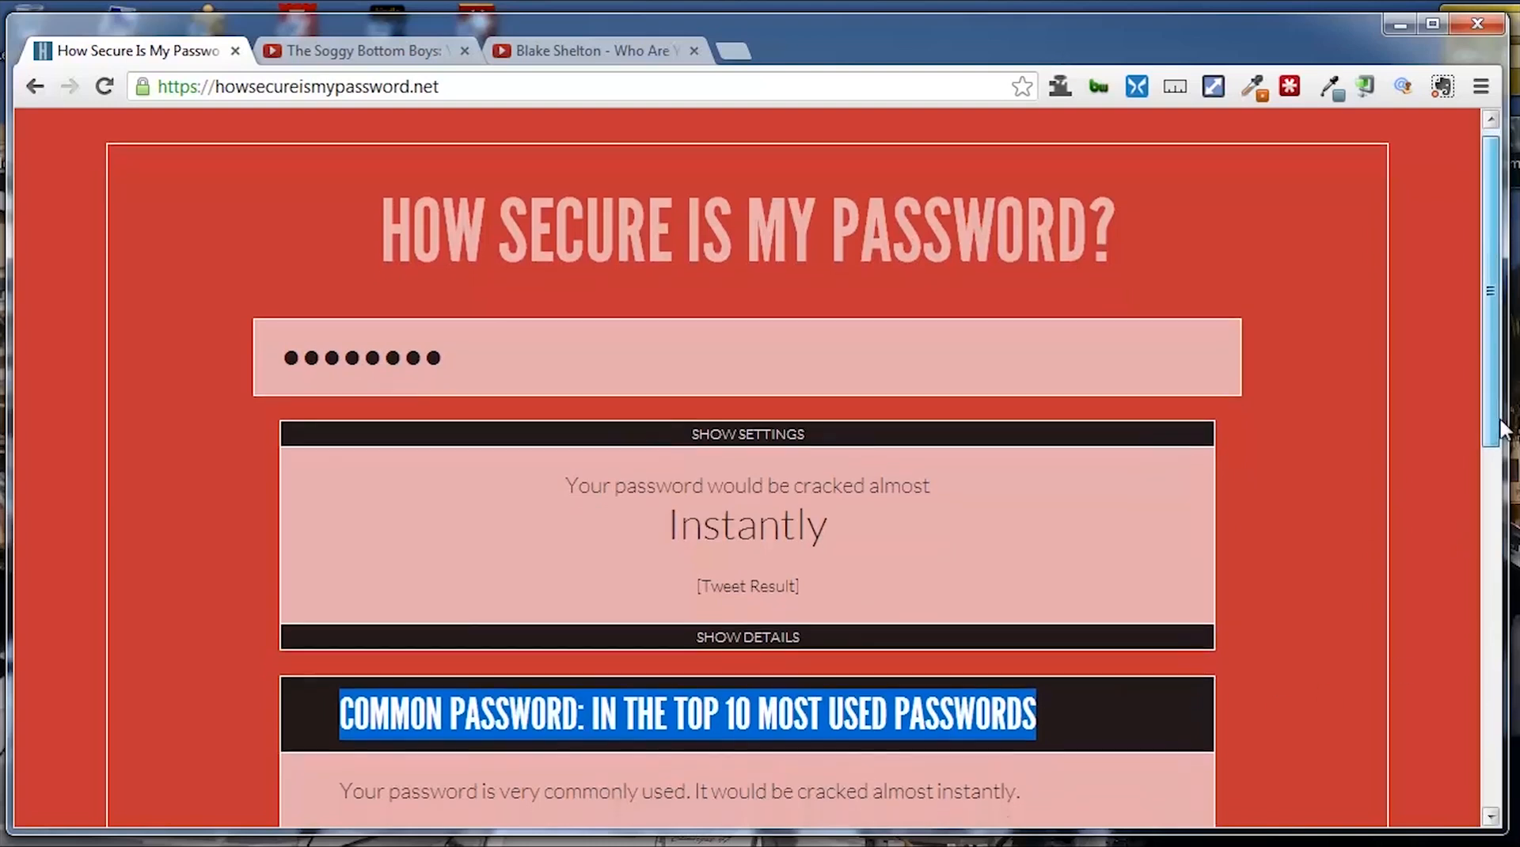
scroll("down", 3)
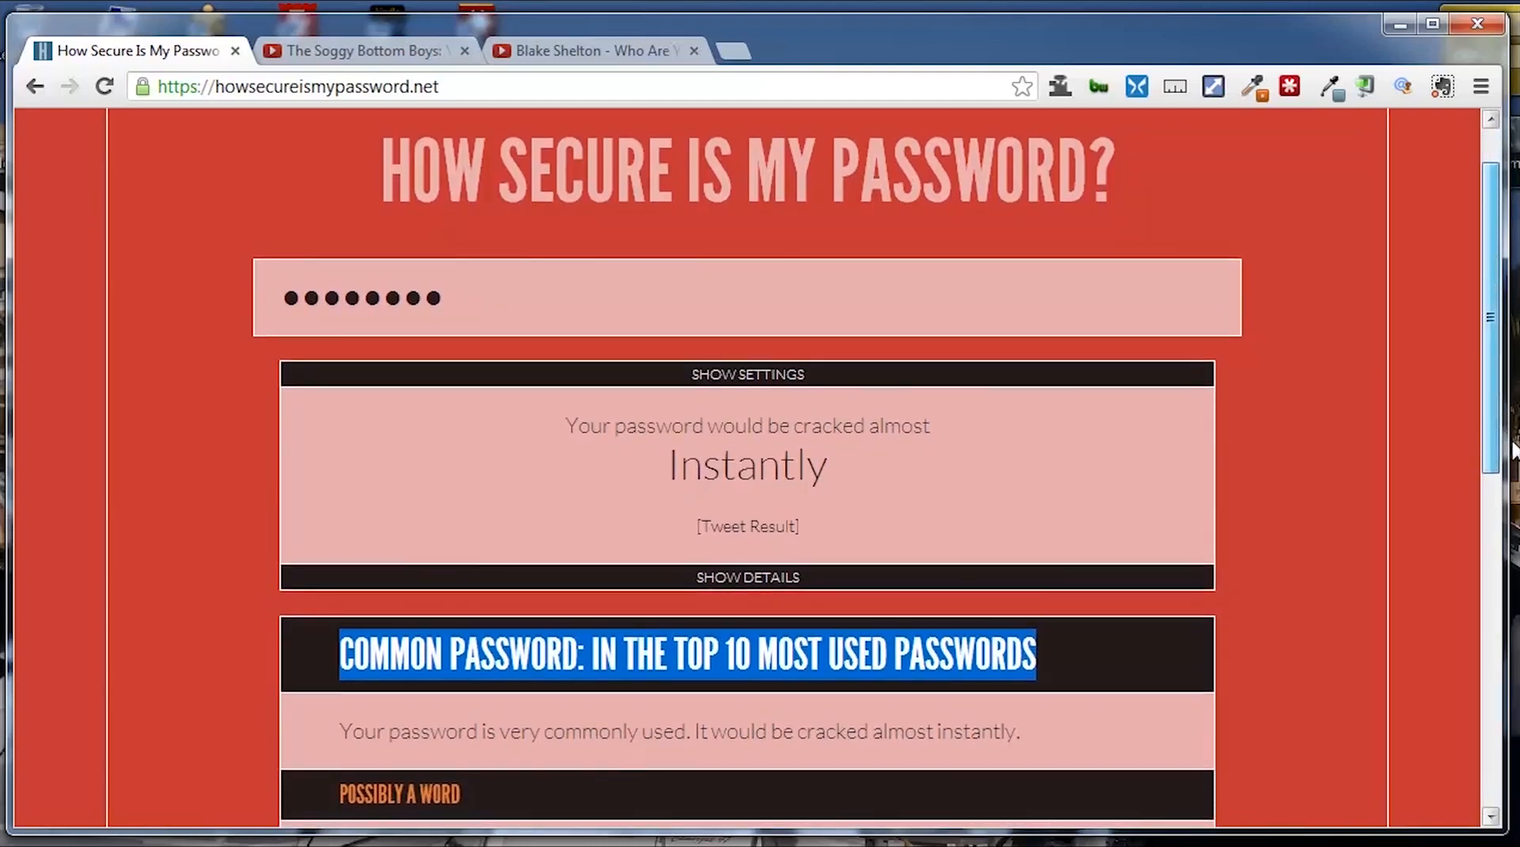
scroll("down", 3)
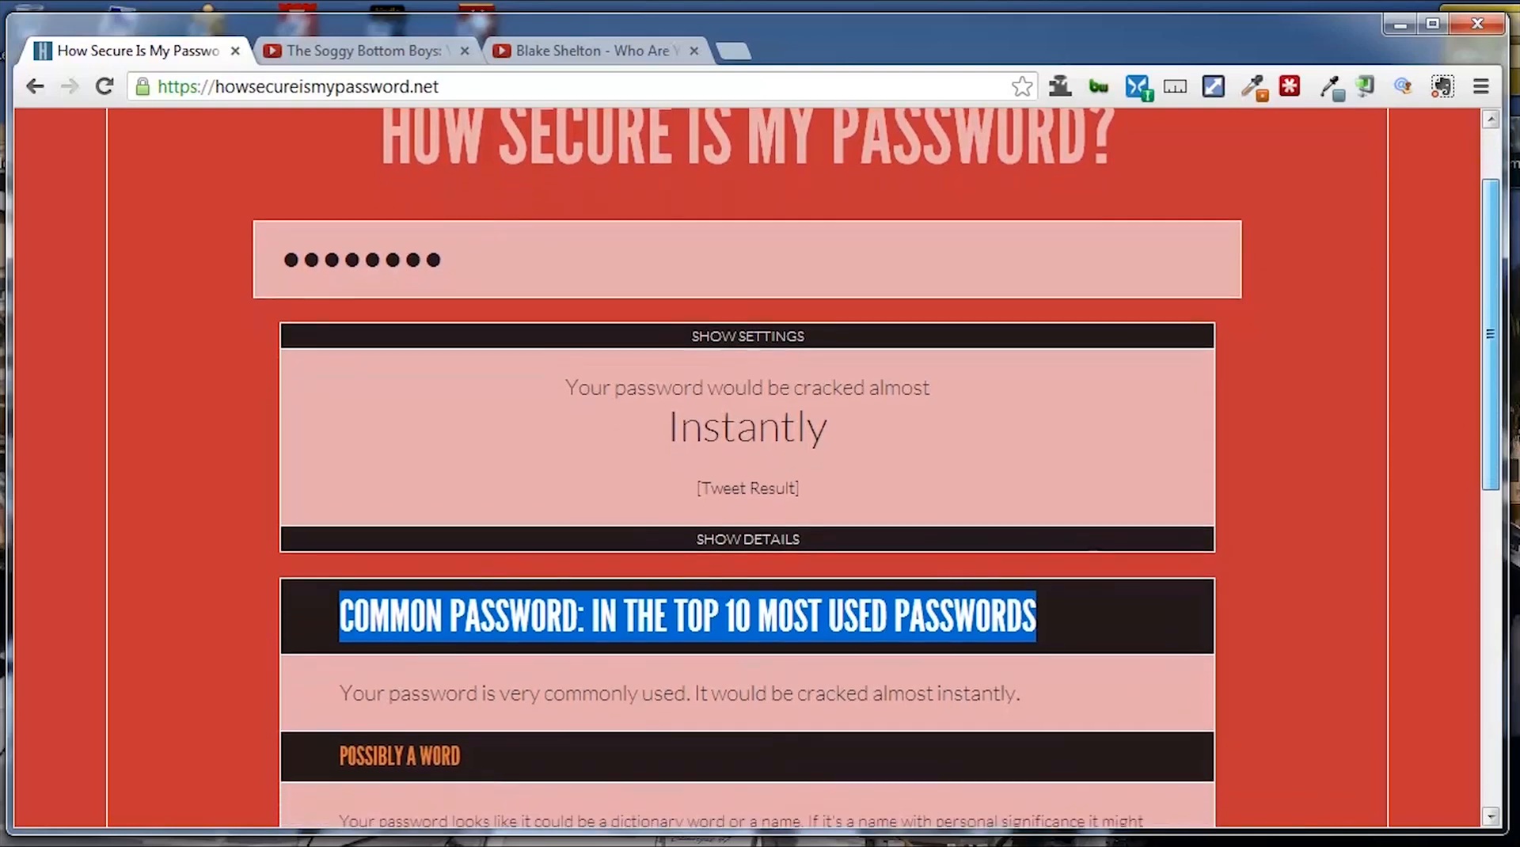
scroll("down", 3)
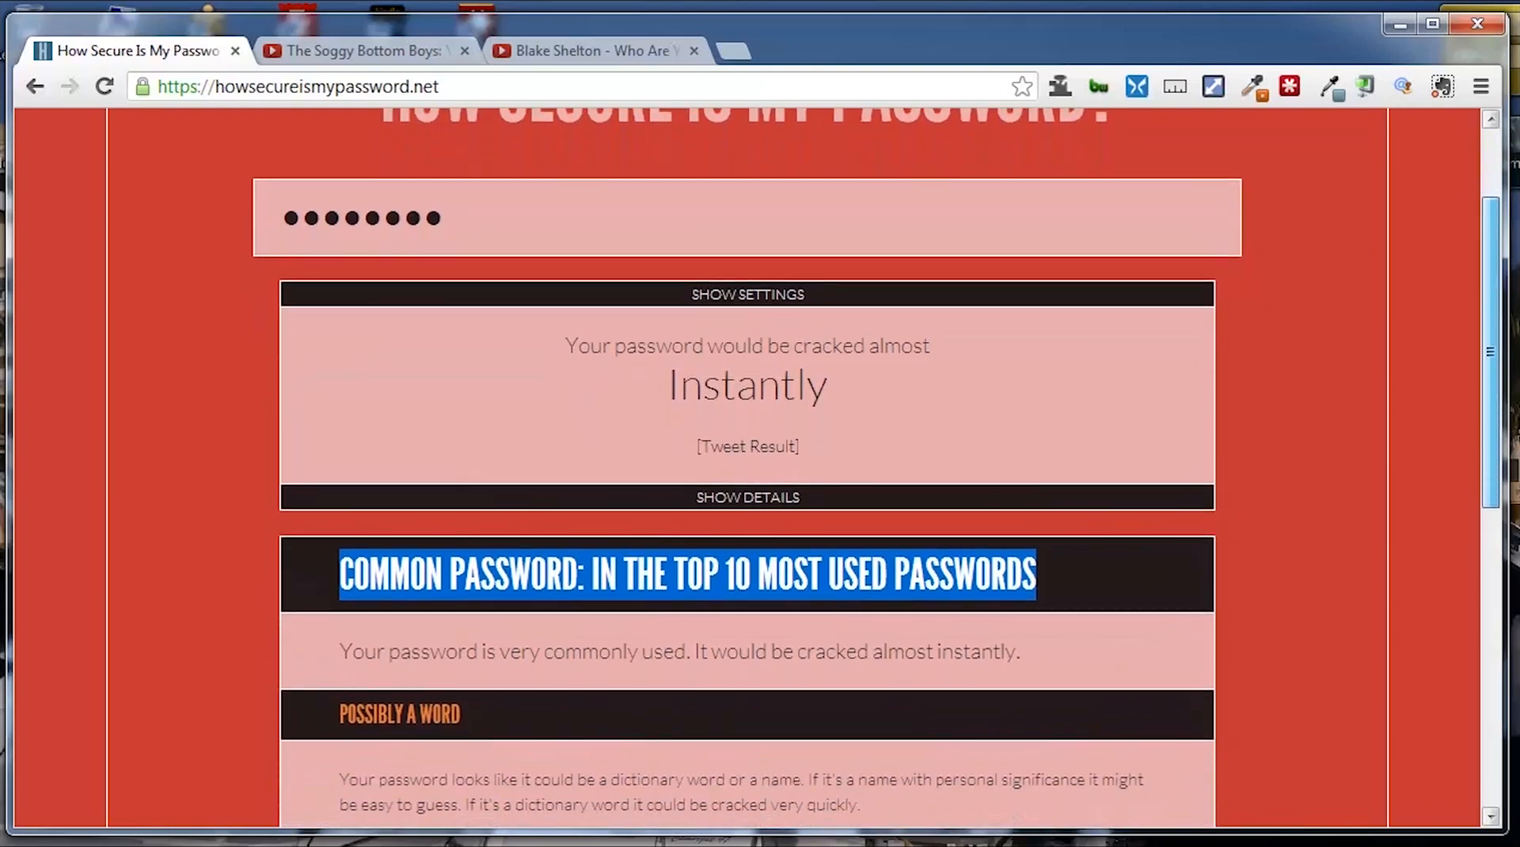
scroll("down", 3)
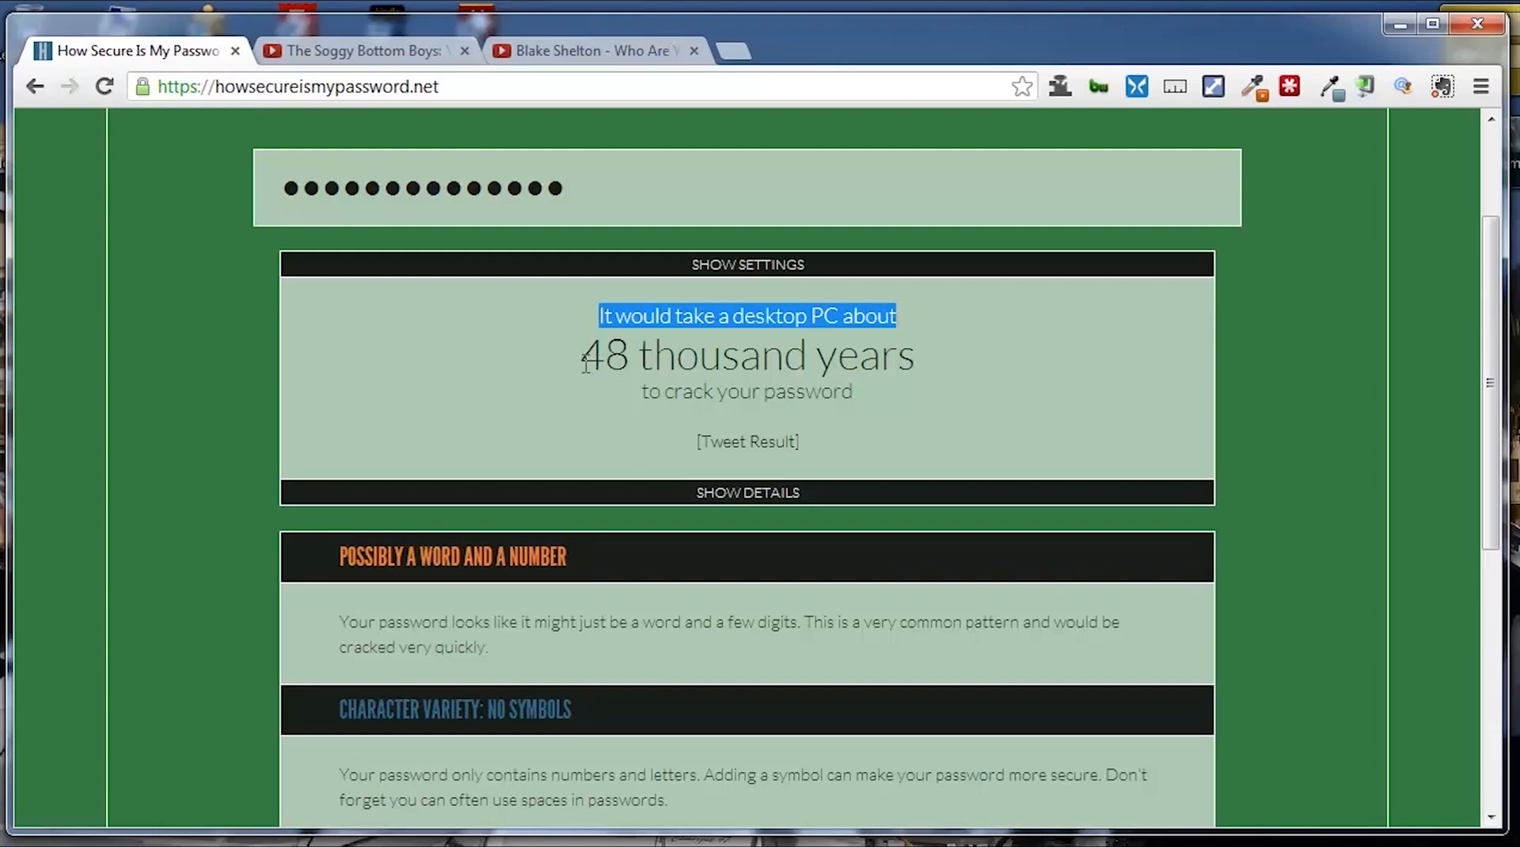
Highlight the desktop PC cracking sentence, then enter 'password' with 'x' and '8' appended.
left_click_drag(746, 315, 887, 398)
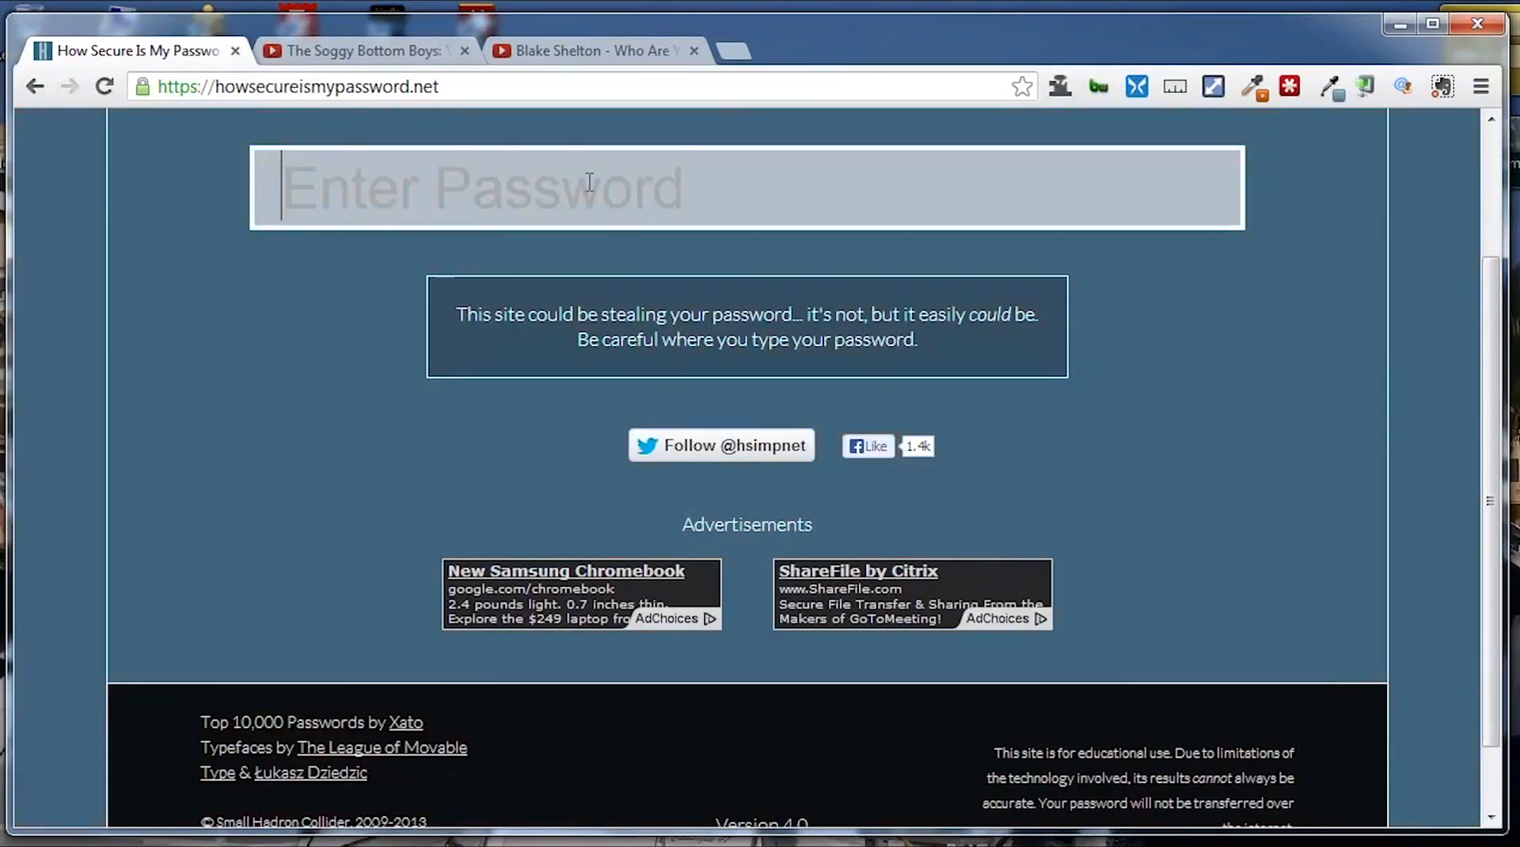
type("password")
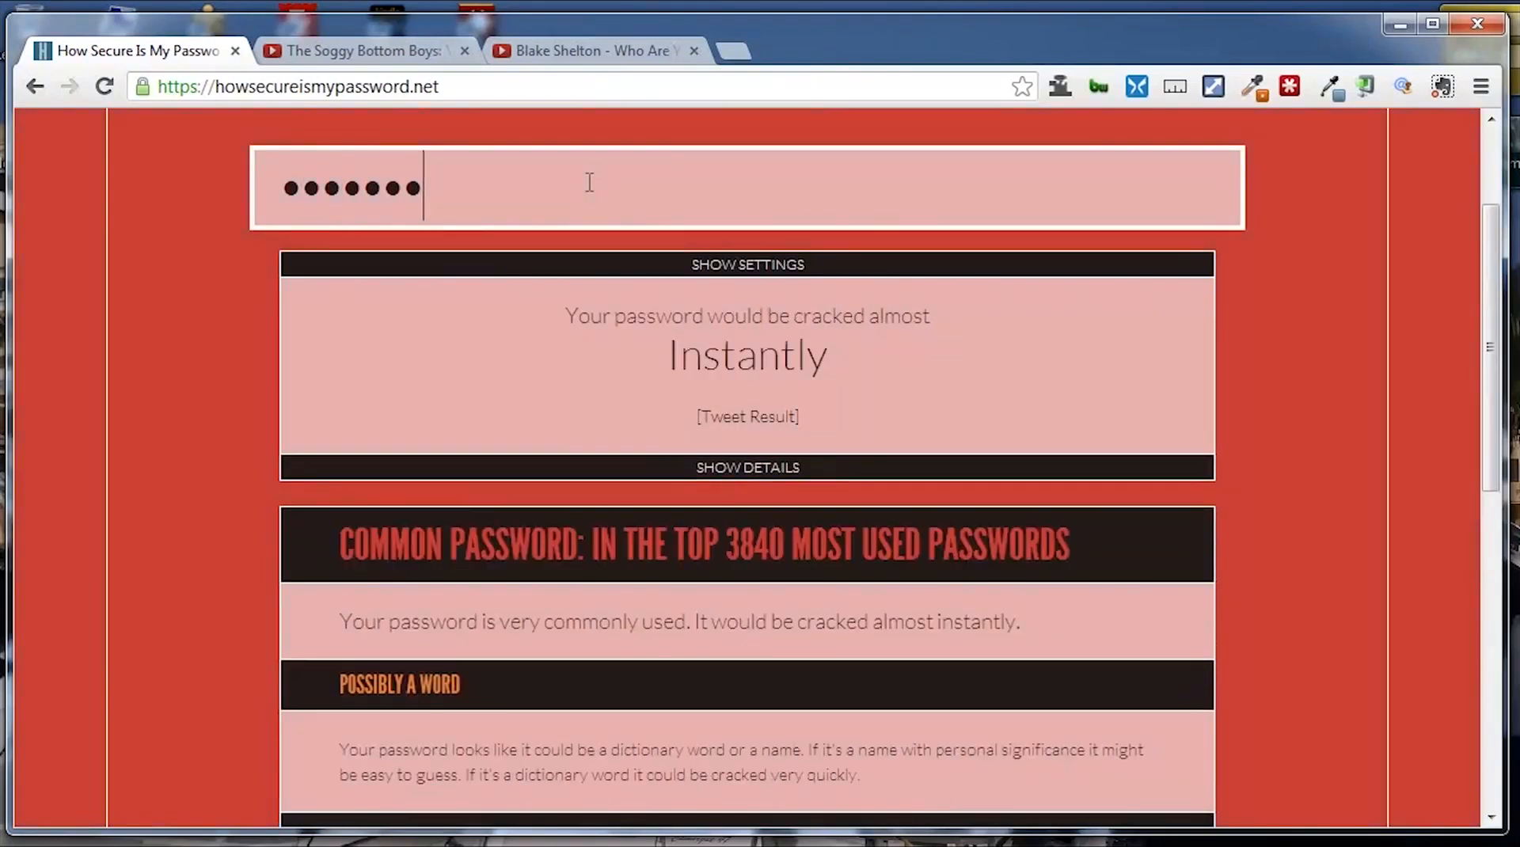
type("x")
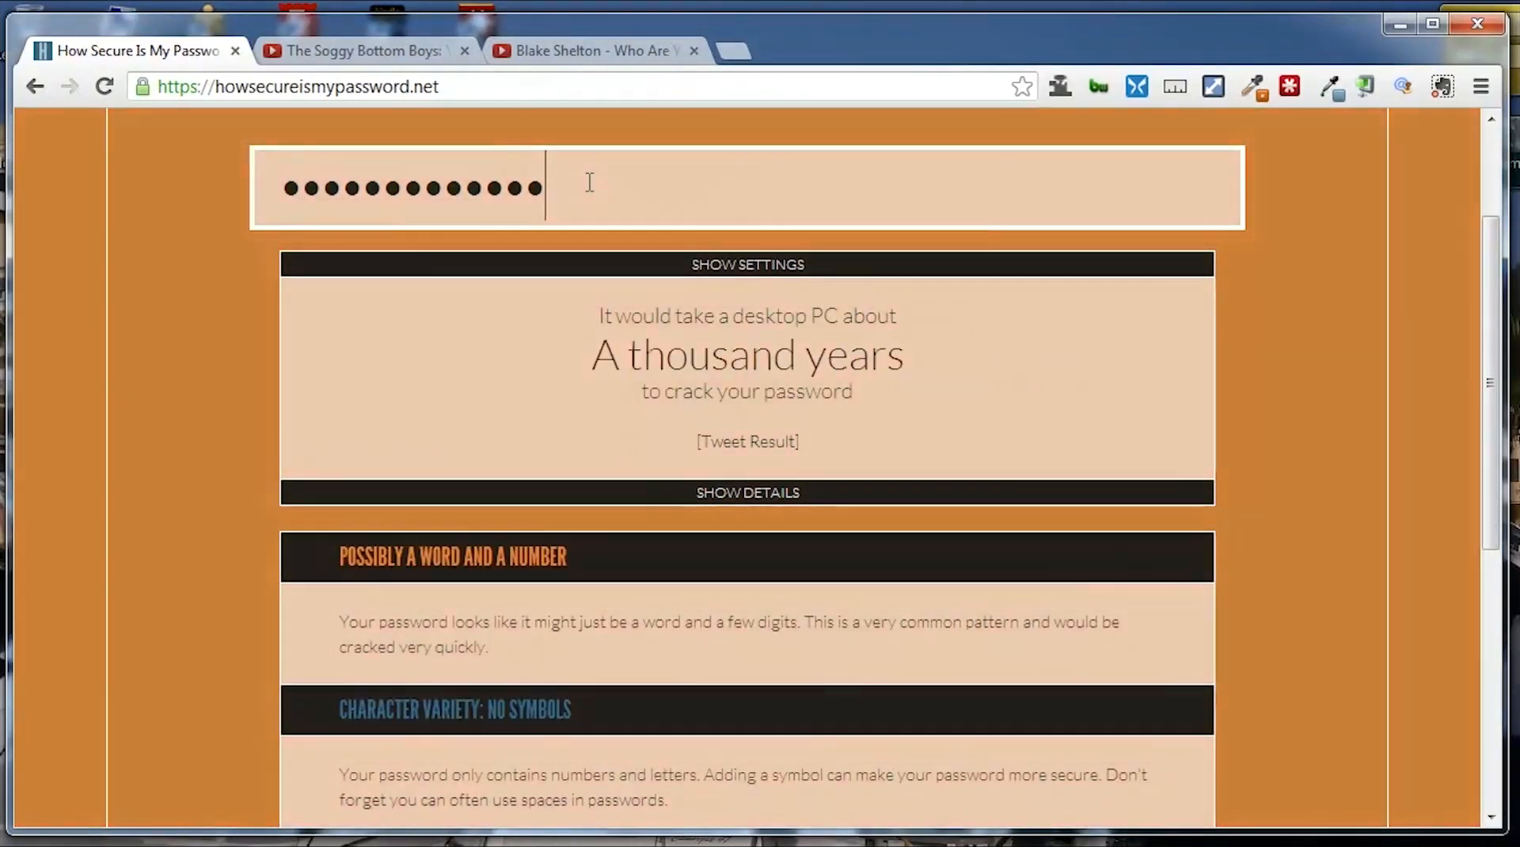
type("8")
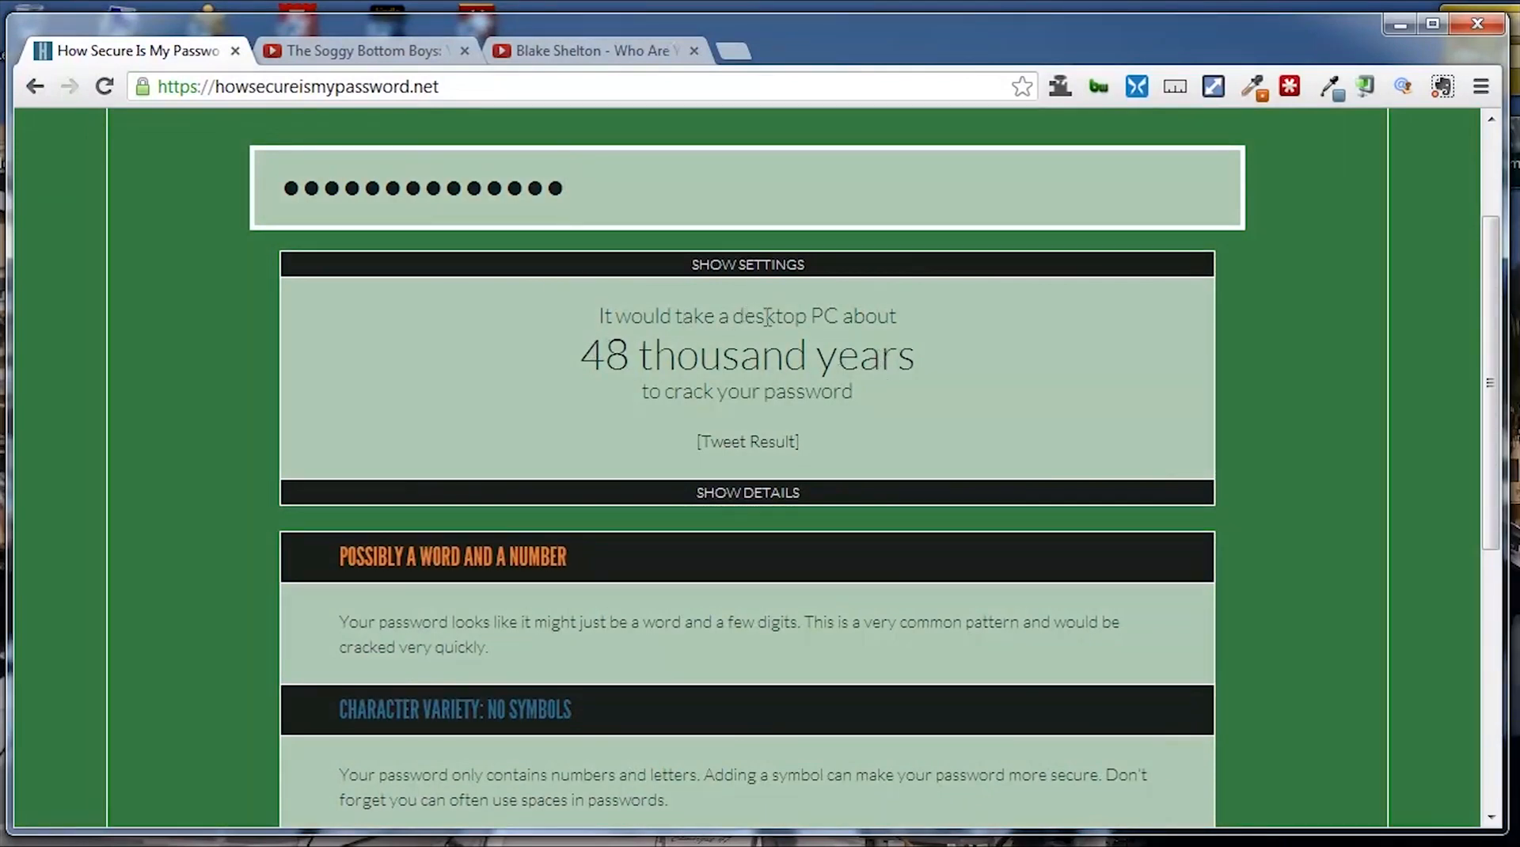
mouse_move(731, 378)
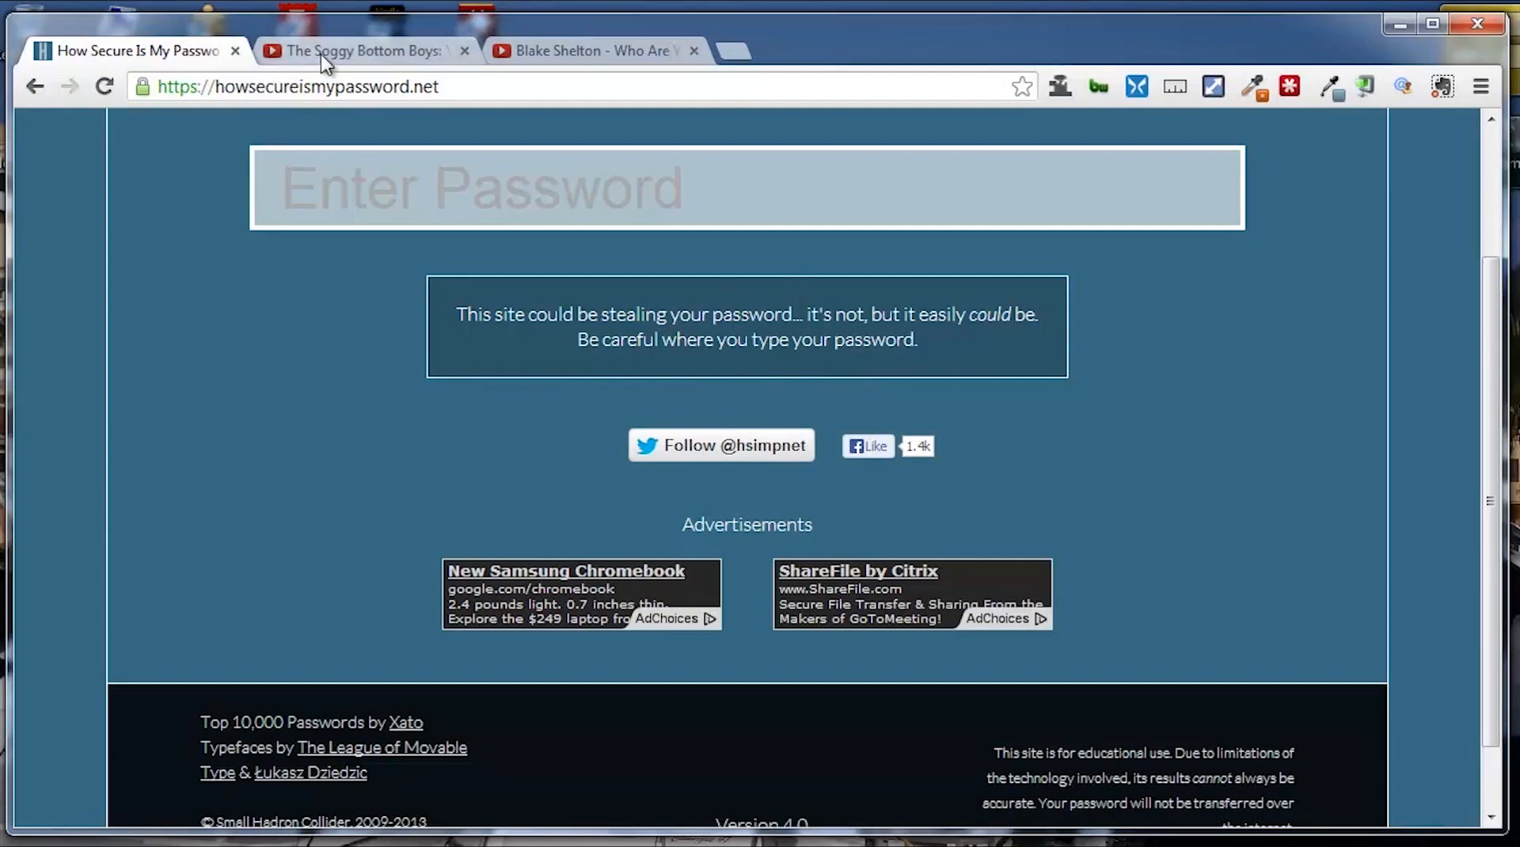
left_click(364, 50)
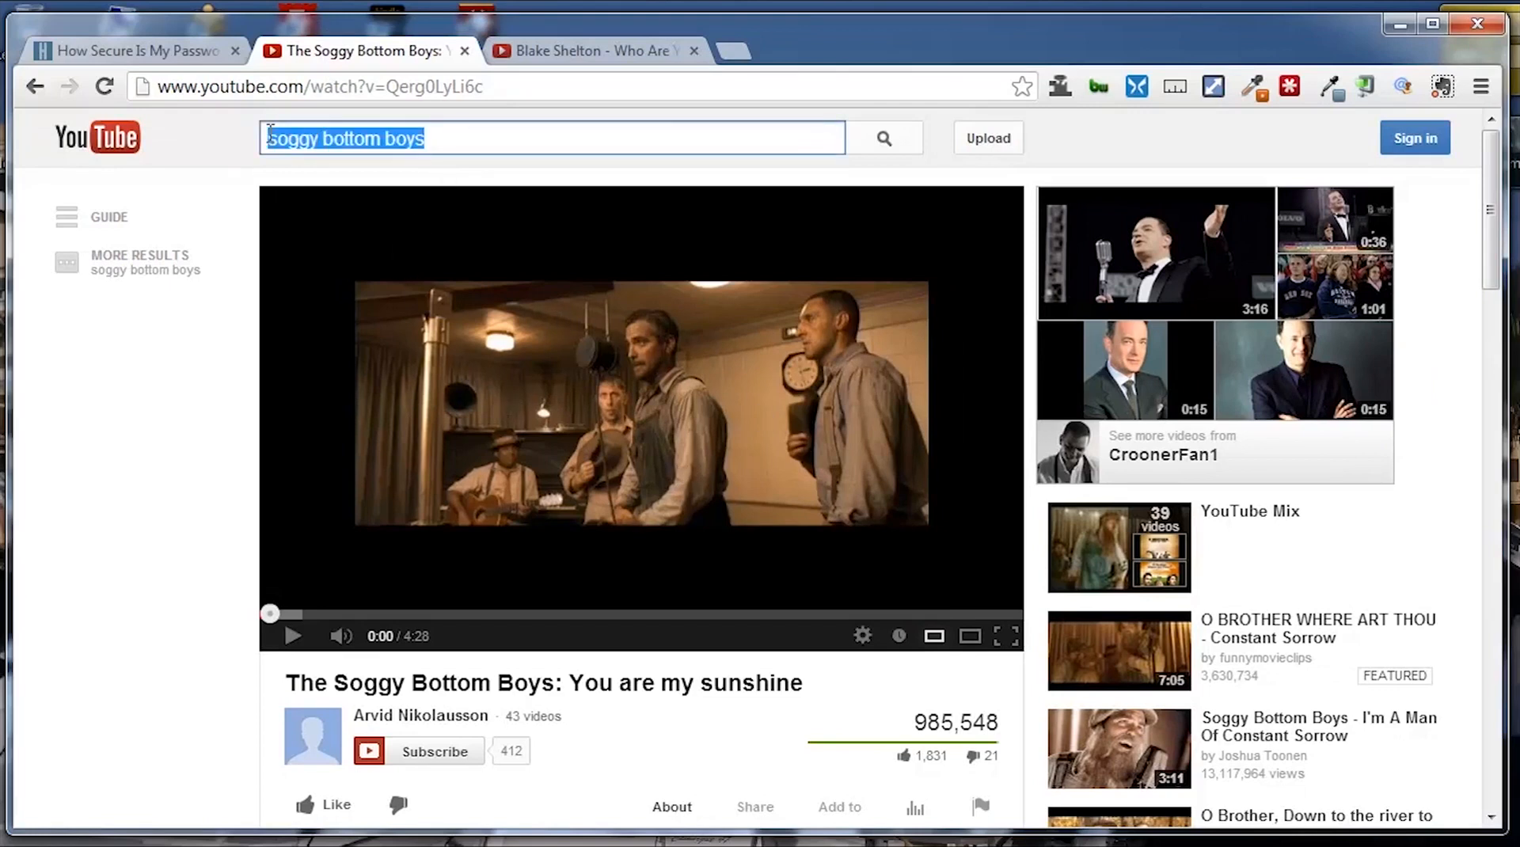
mouse_move(231, 518)
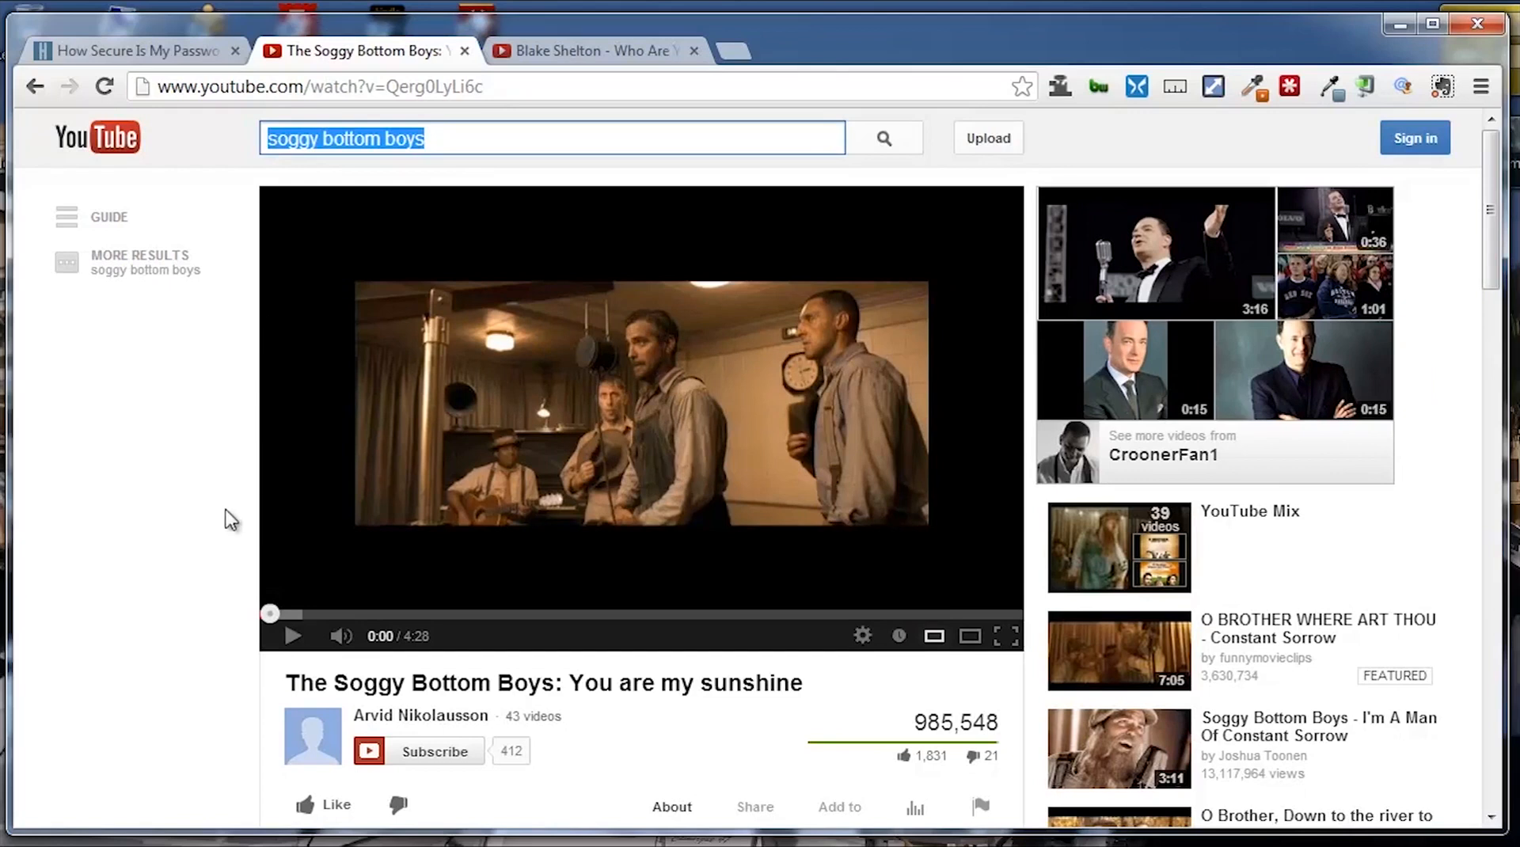
mouse_move(179, 576)
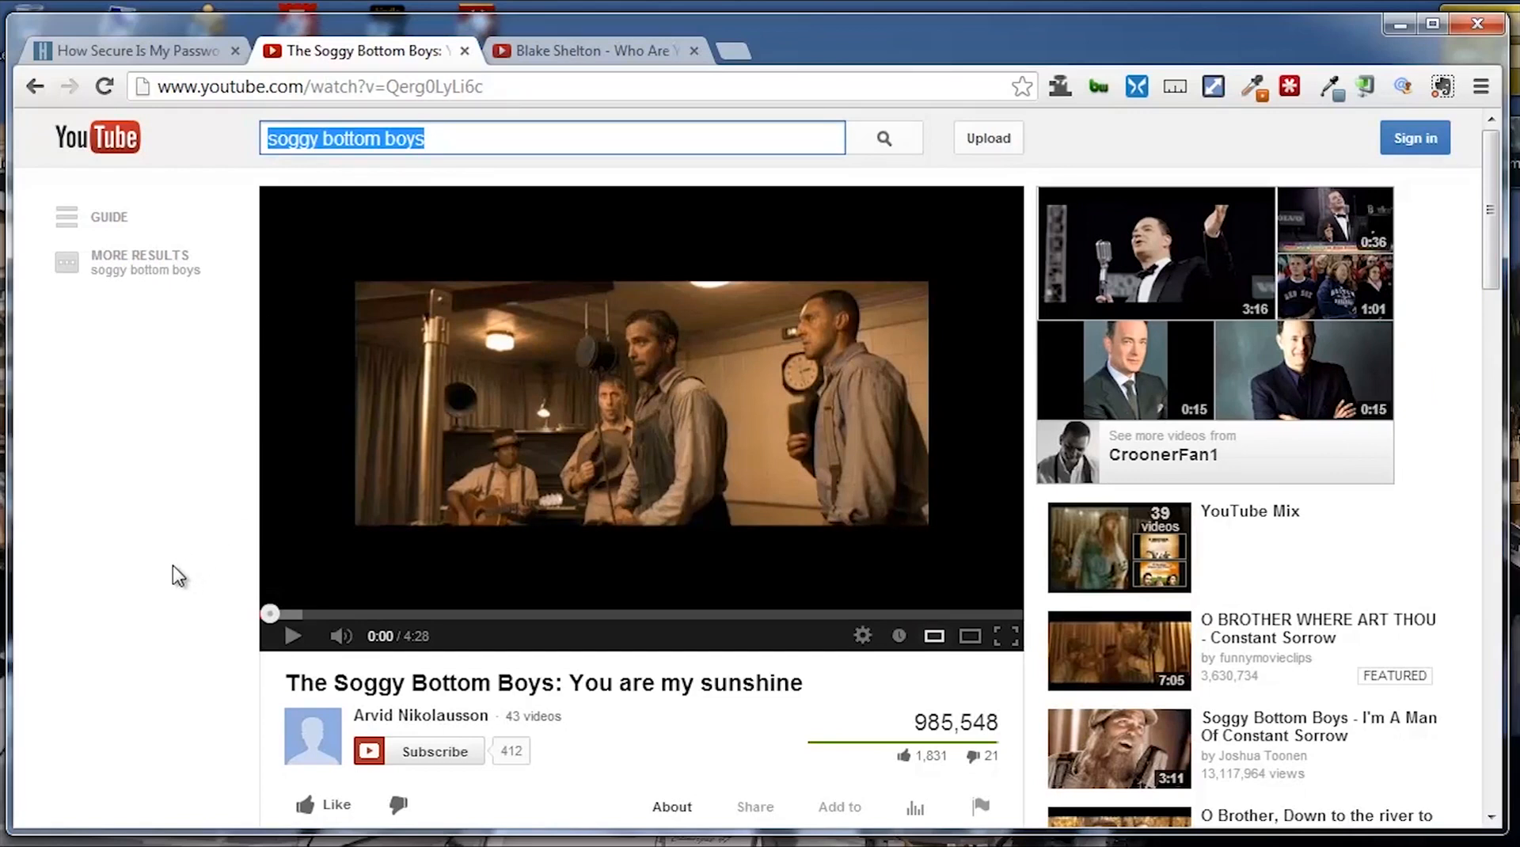
mouse_move(264, 671)
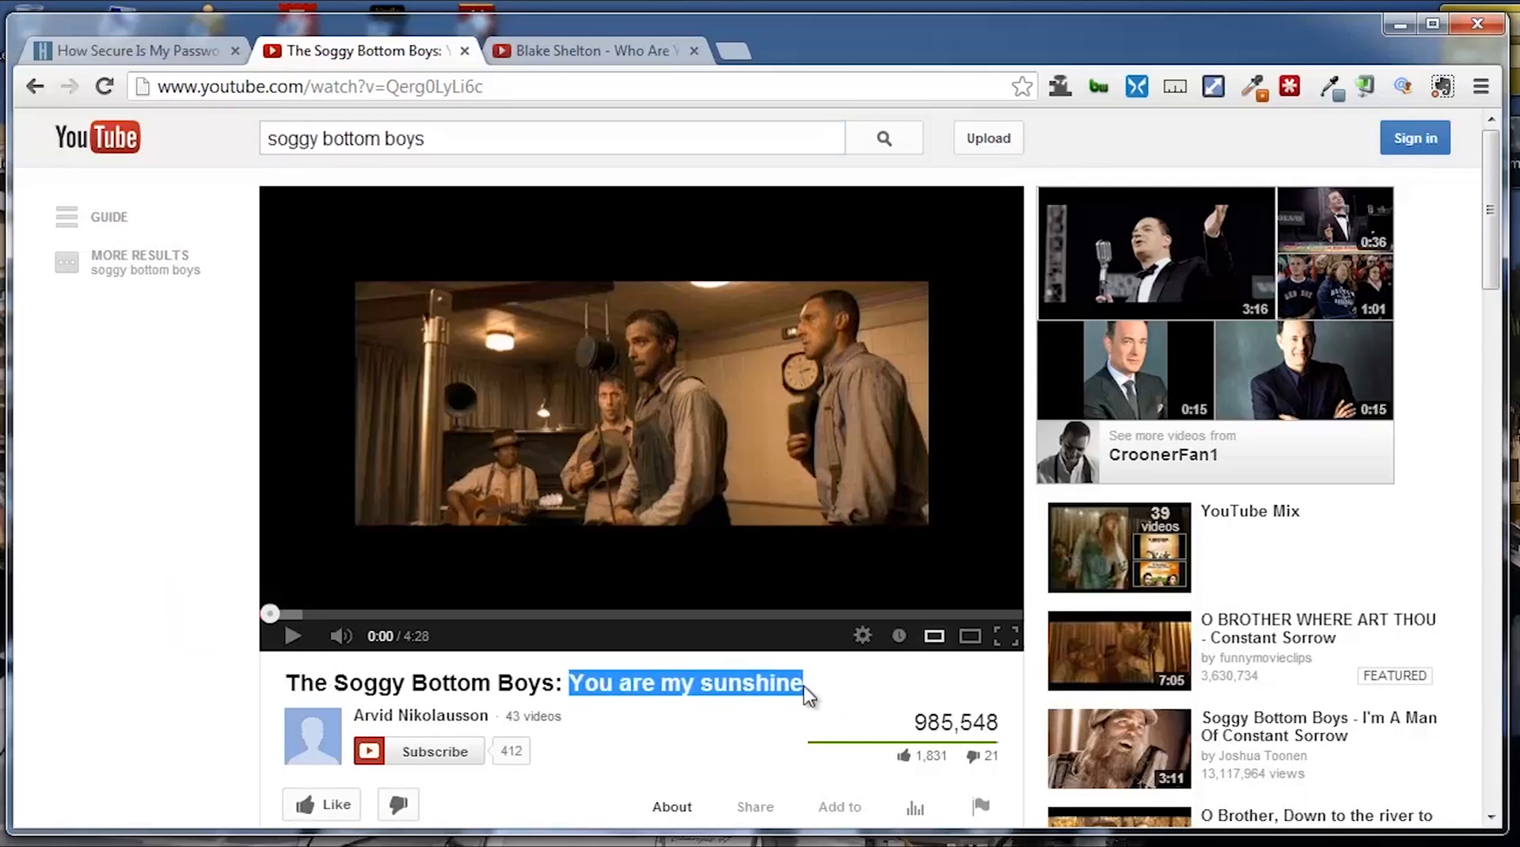
left_click(126, 51)
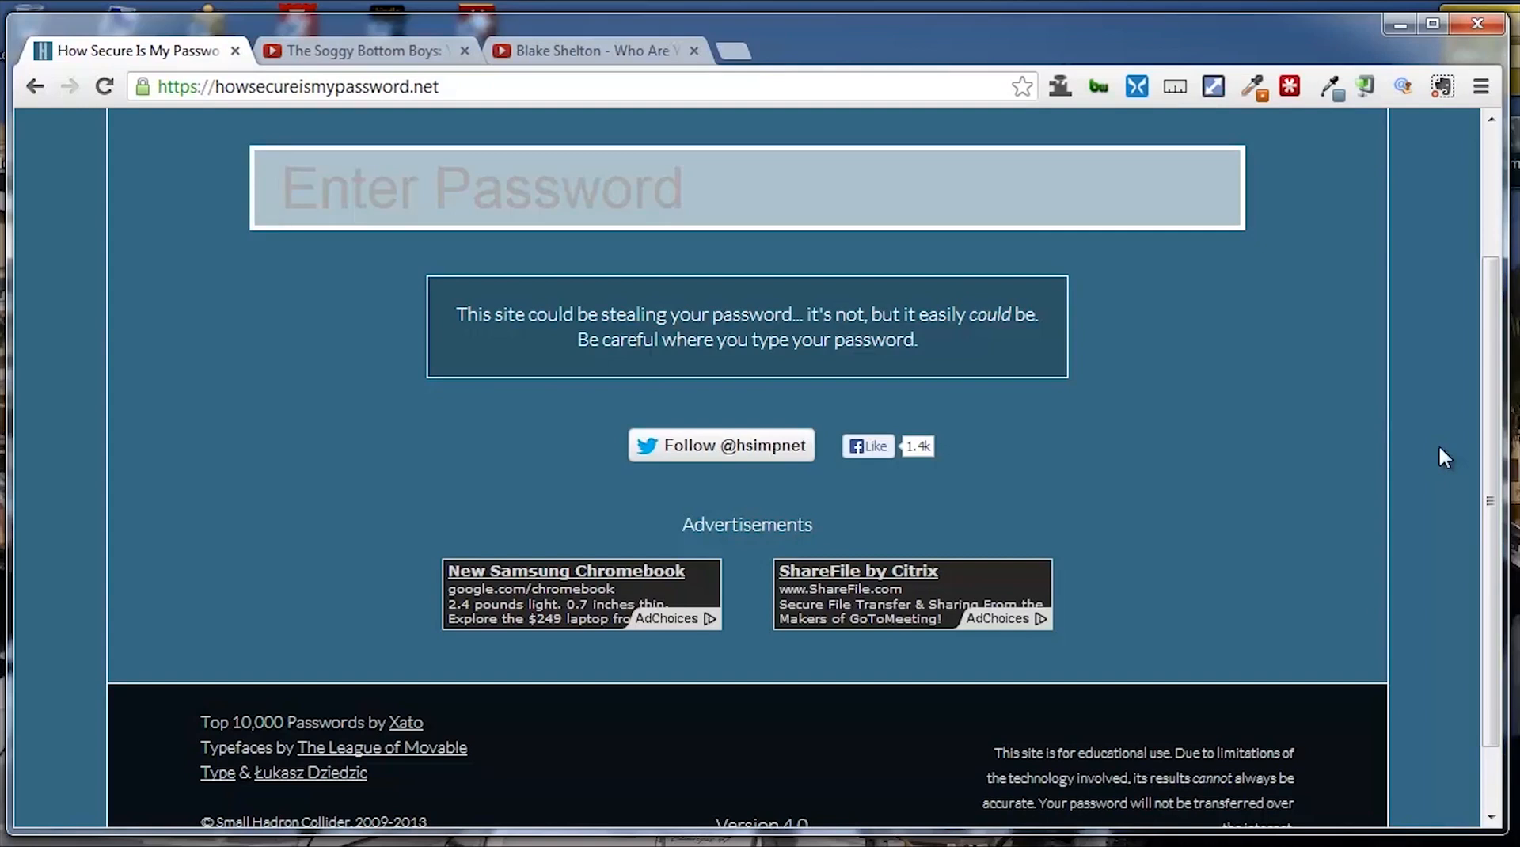
Extend the password with 'a', '1234', 'x' and another 'a' to lengthen it.
type("a")
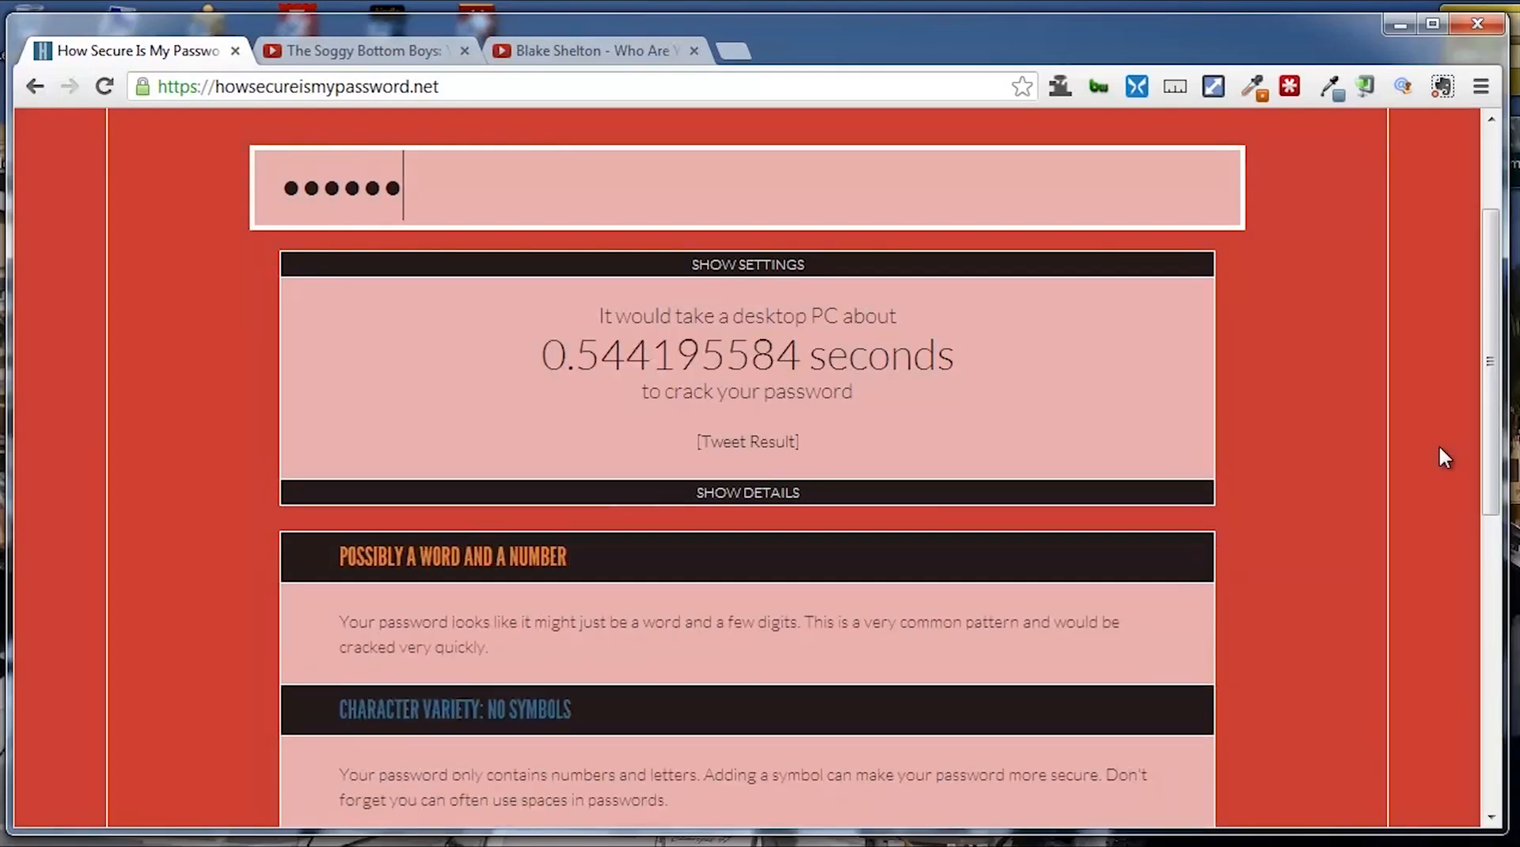
type("1234")
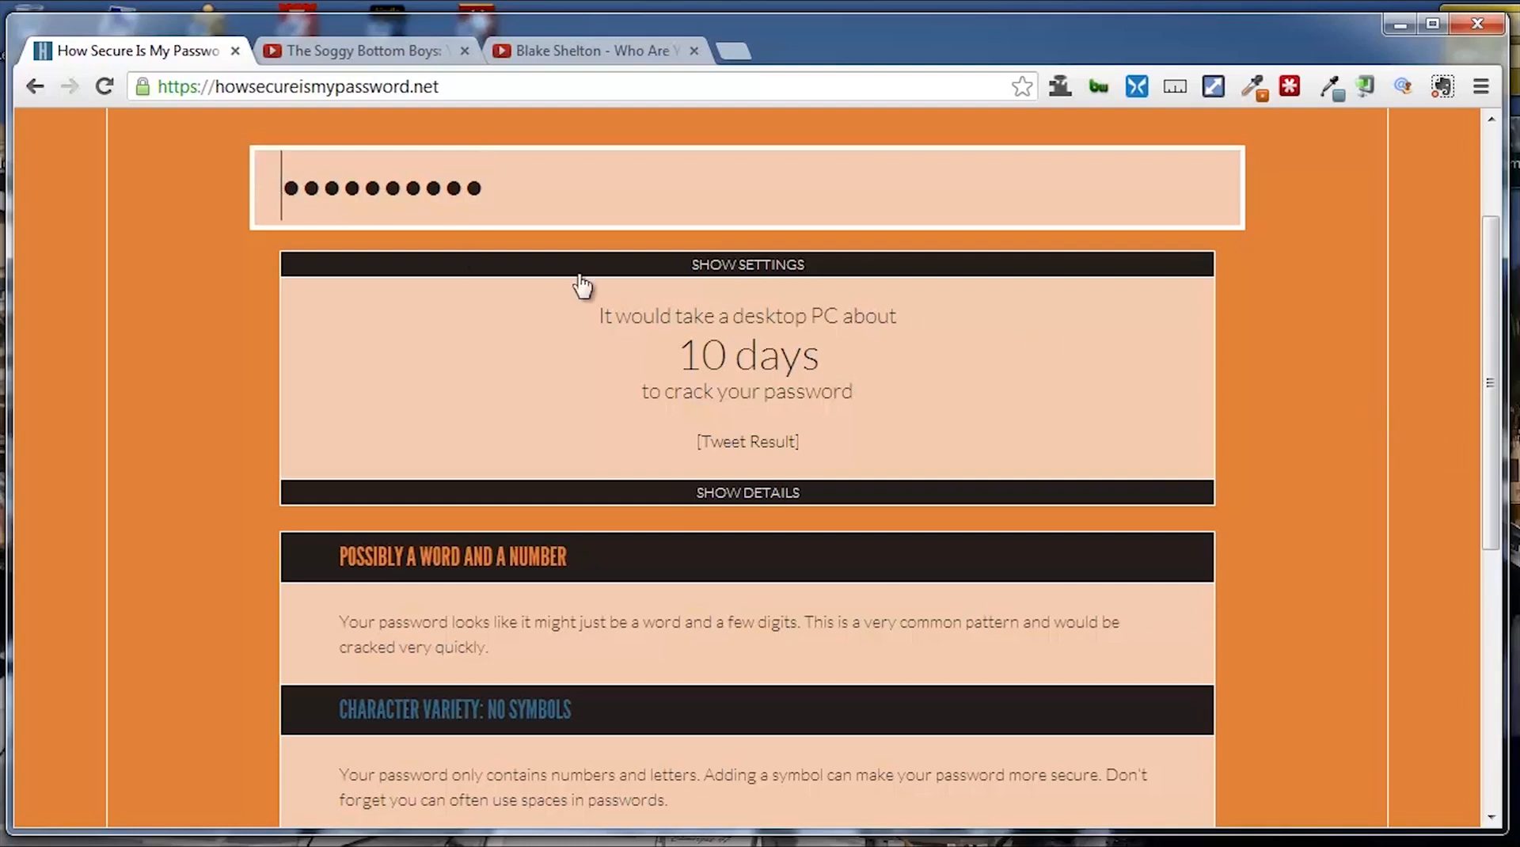
mouse_move(1293, 405)
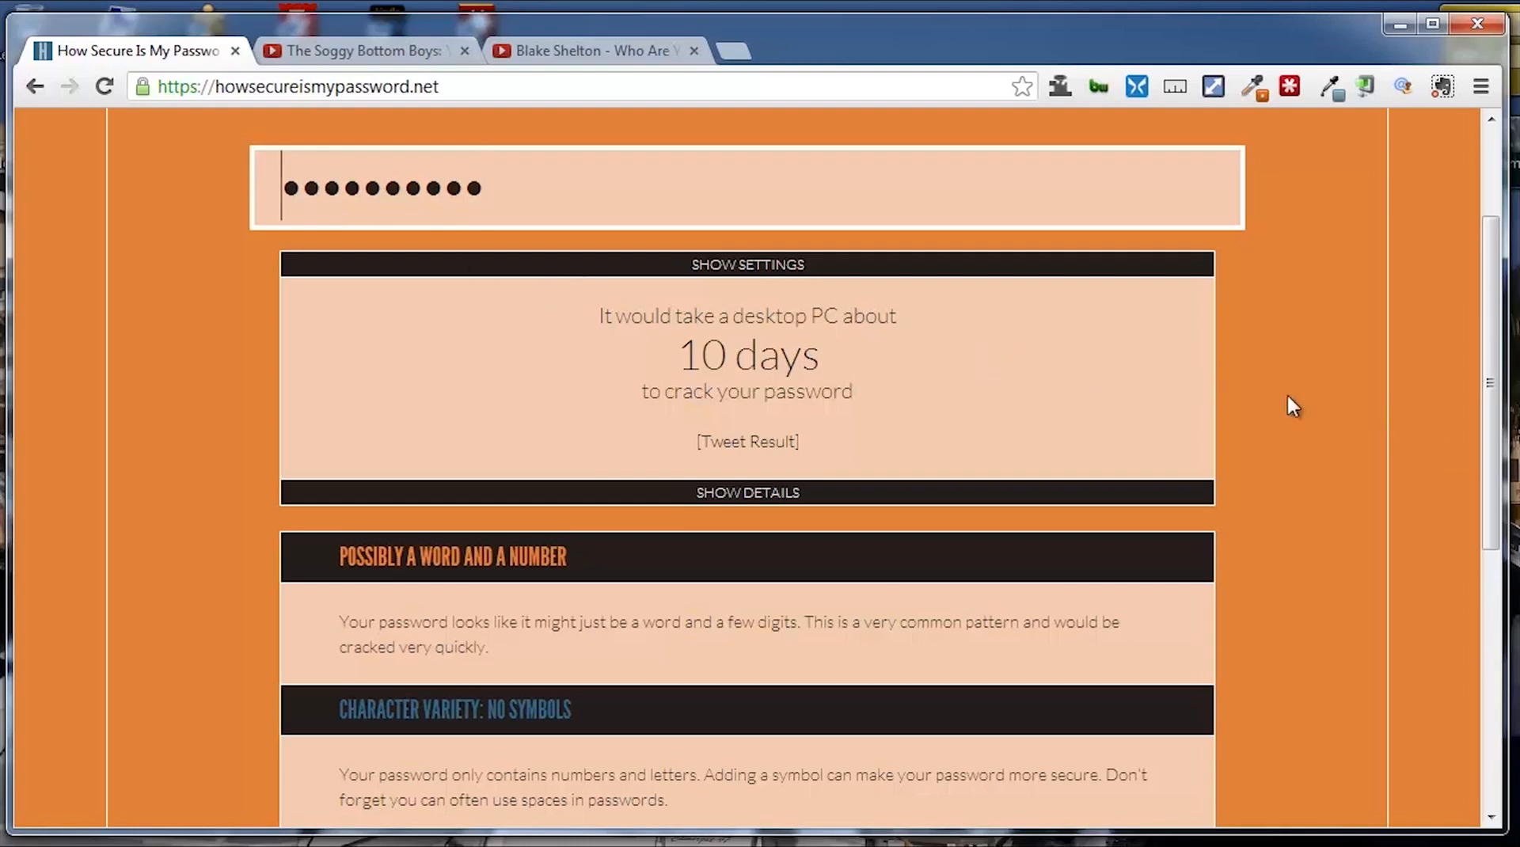
type("x")
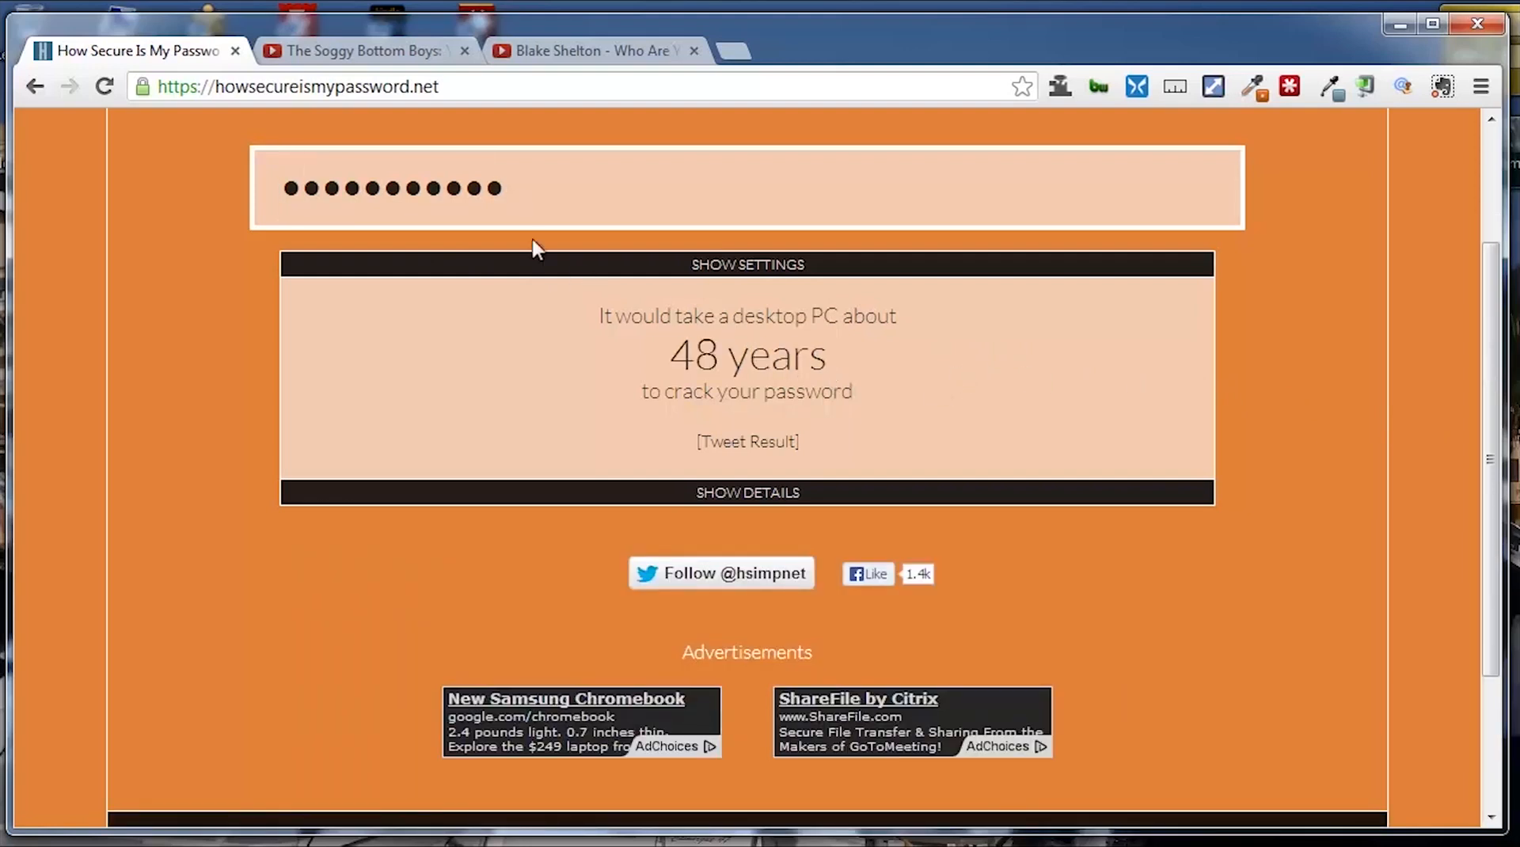
left_click(519, 188)
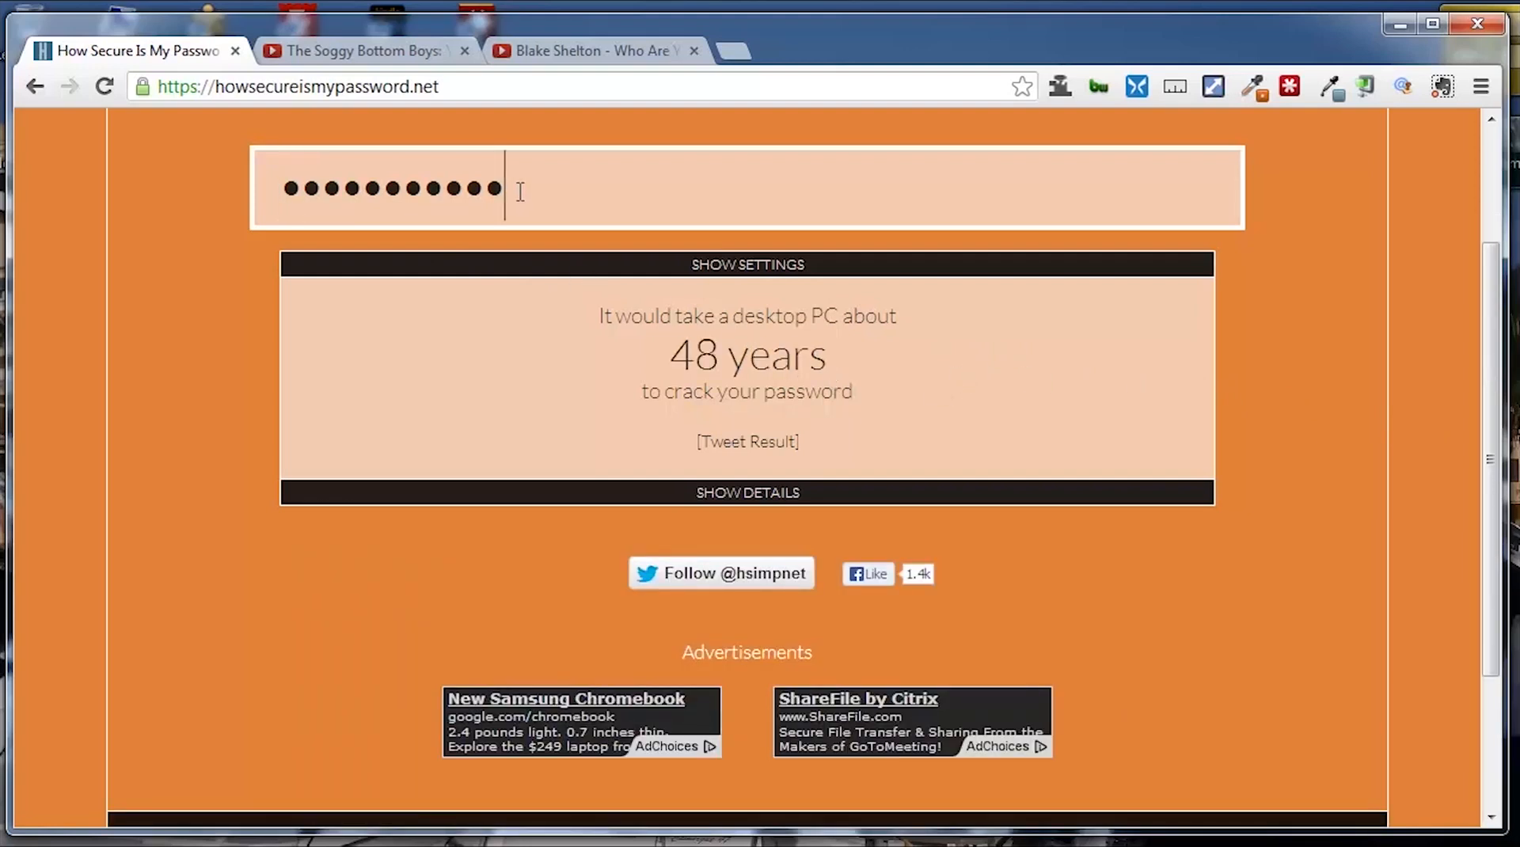
mouse_move(1094, 214)
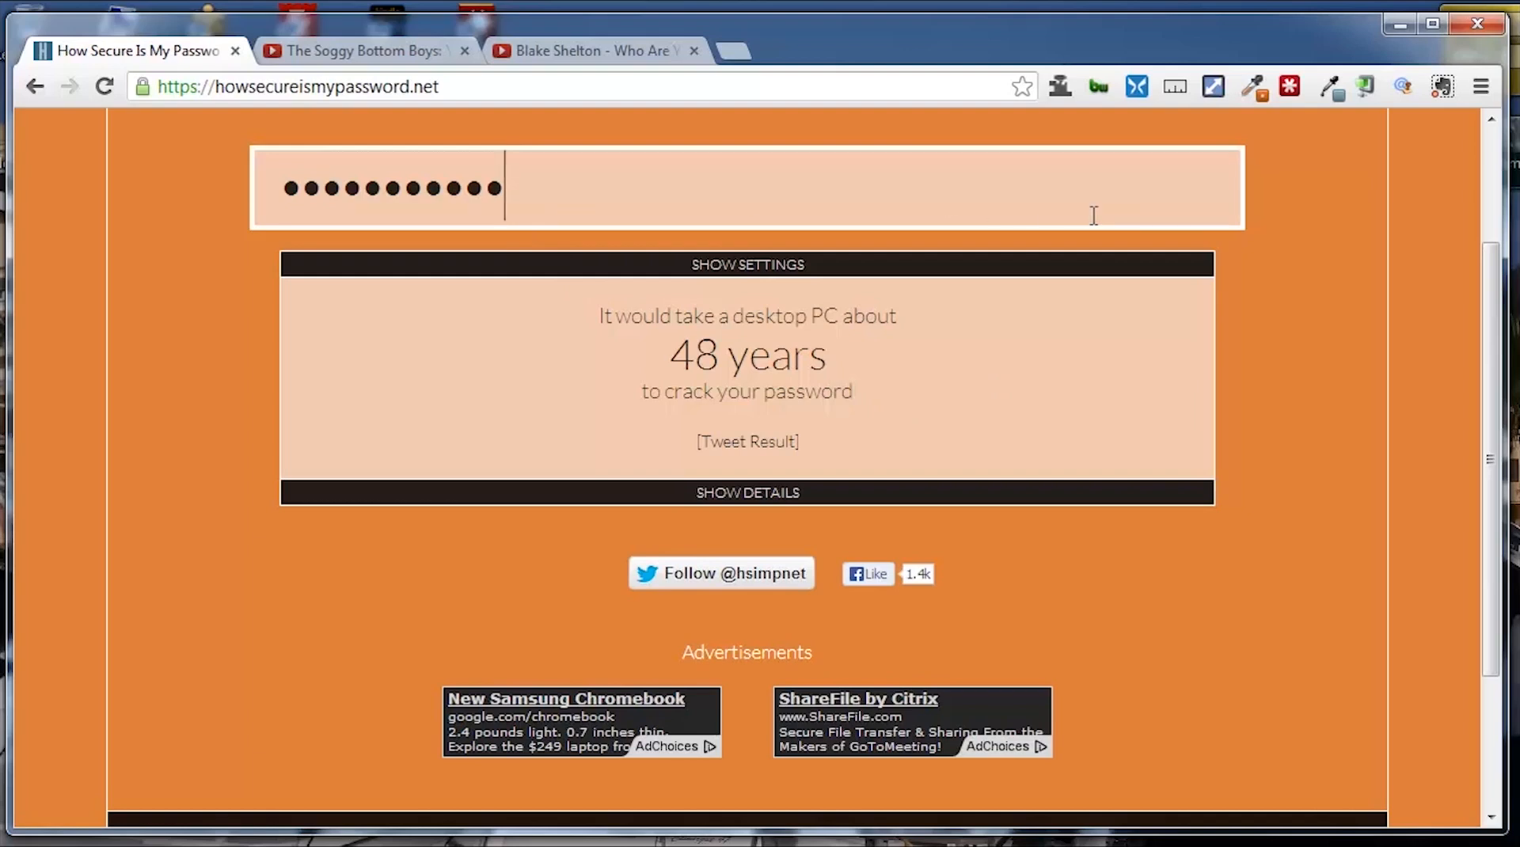
type("a")
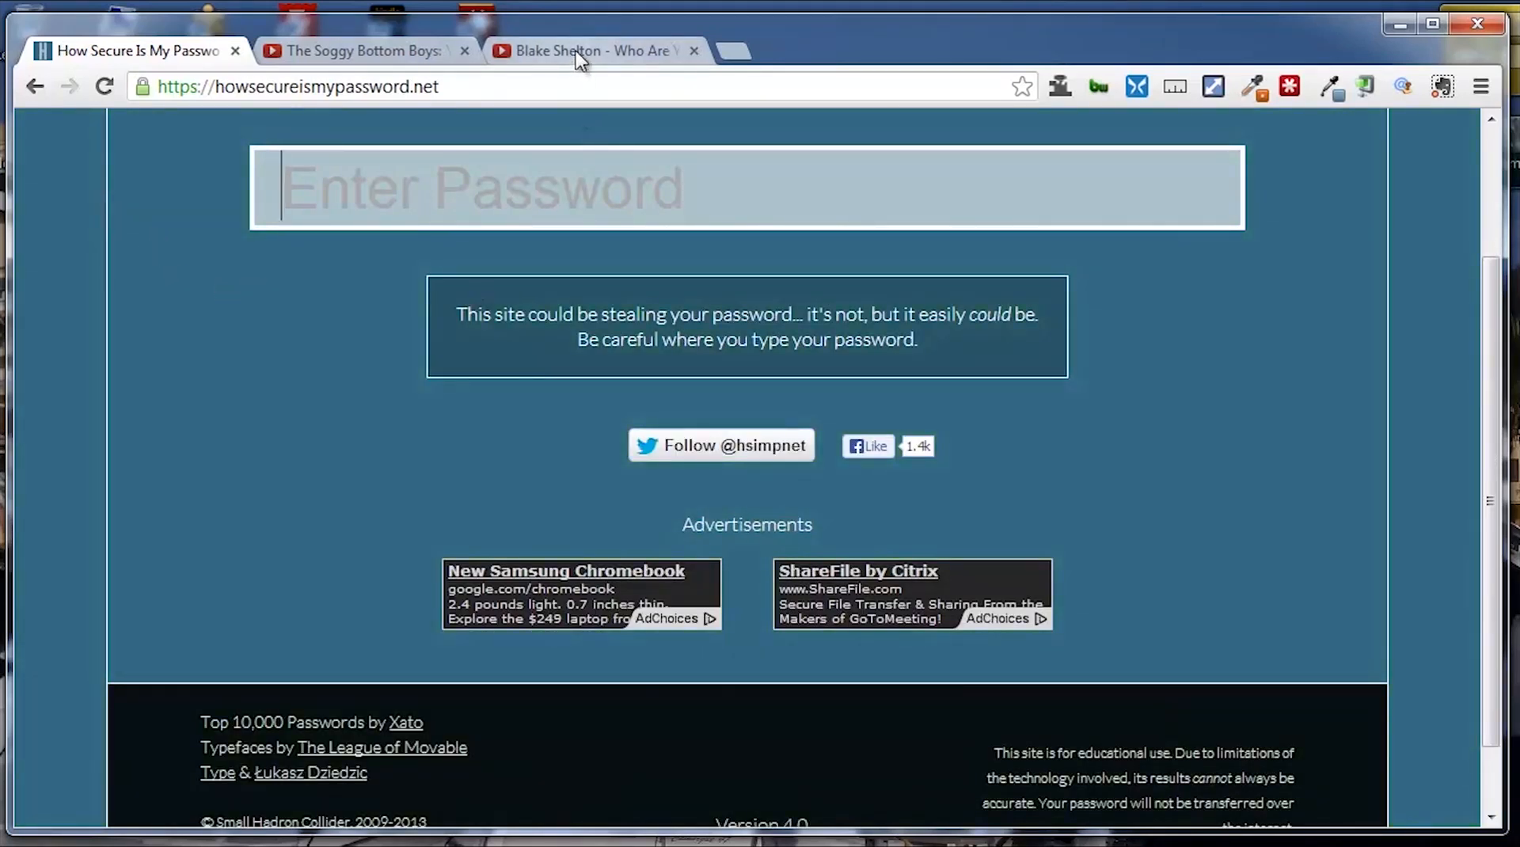
Switch to the Blake Shelton YouTube tab.
left_click(590, 51)
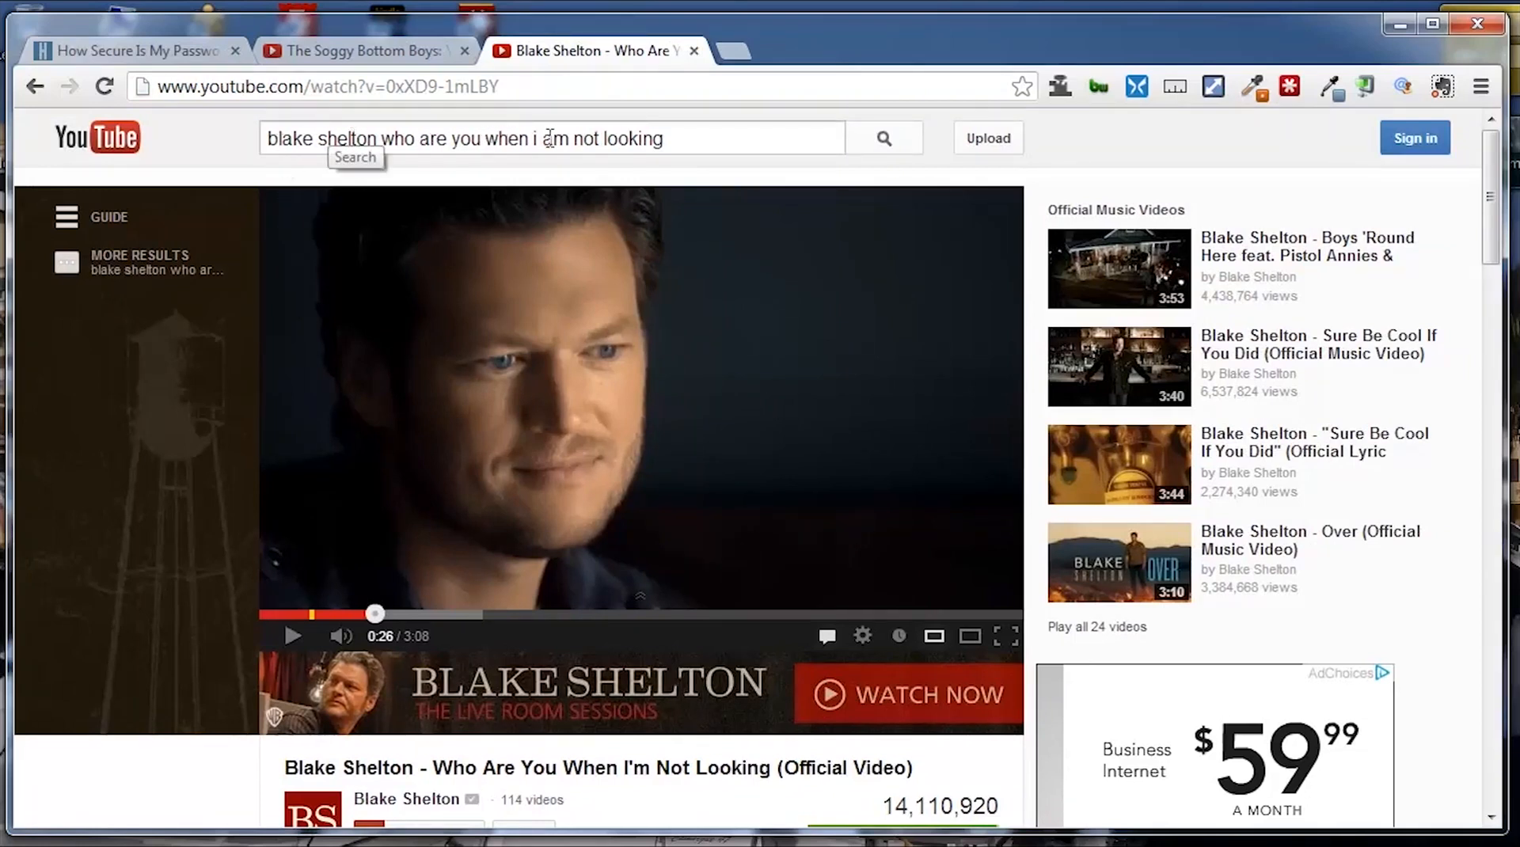
Finish 'am' in the search, return to the checker and append 'a' to the password.
type("am")
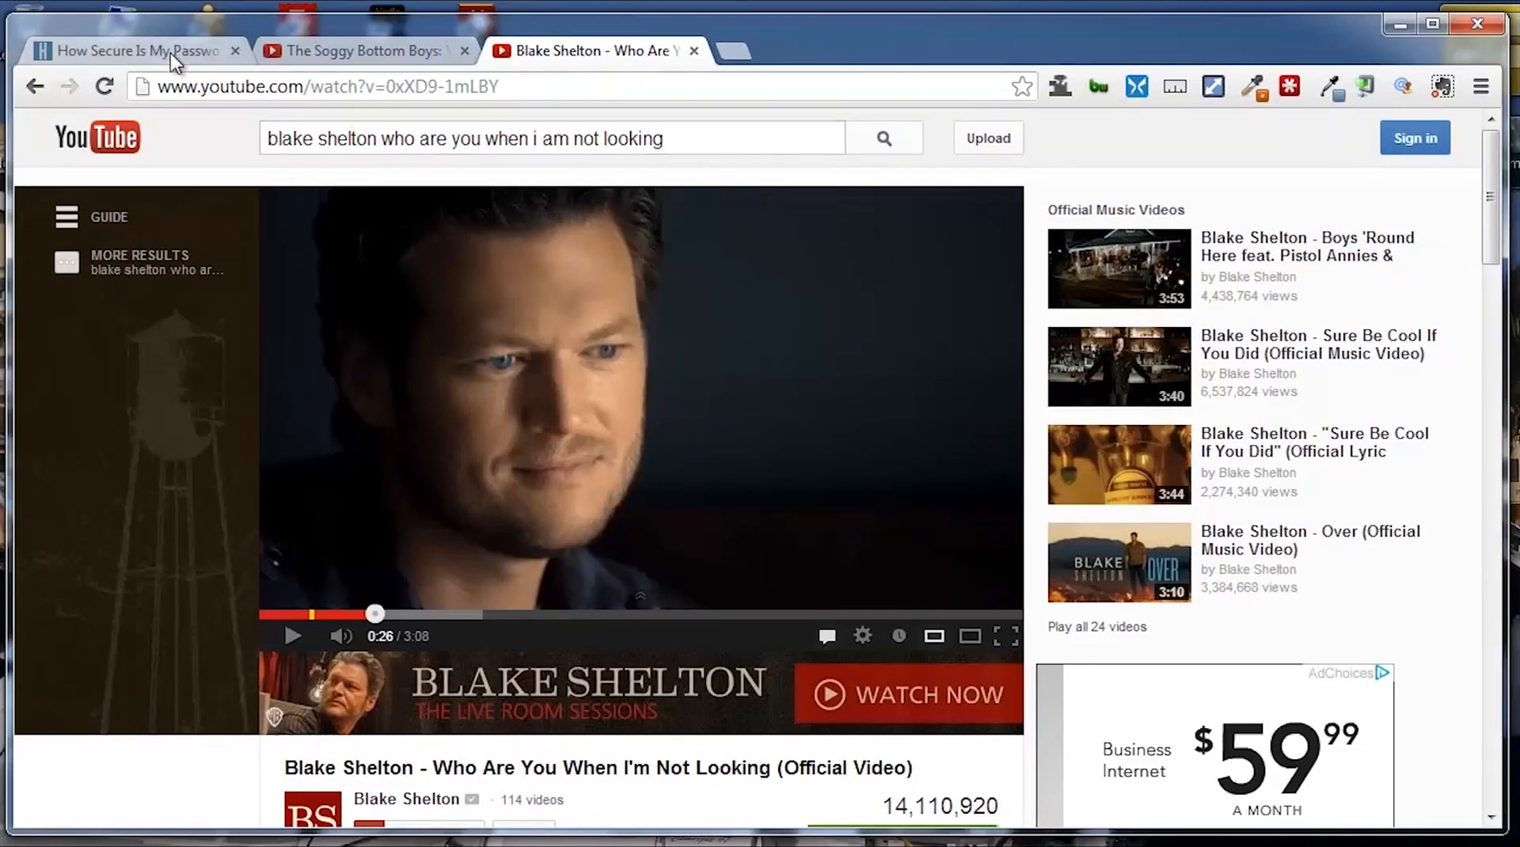
left_click(127, 51)
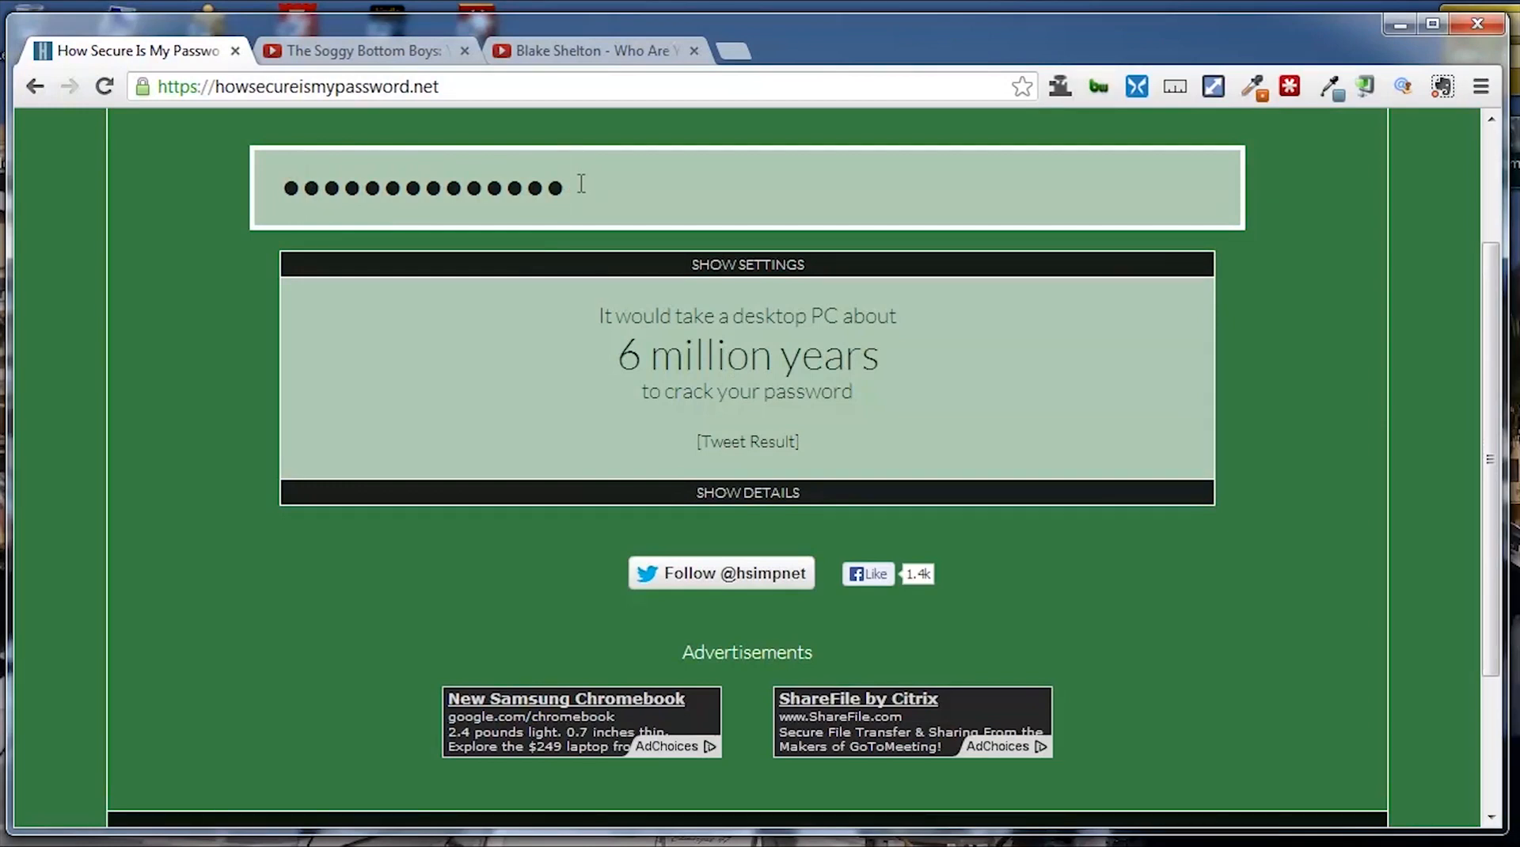
type("a")
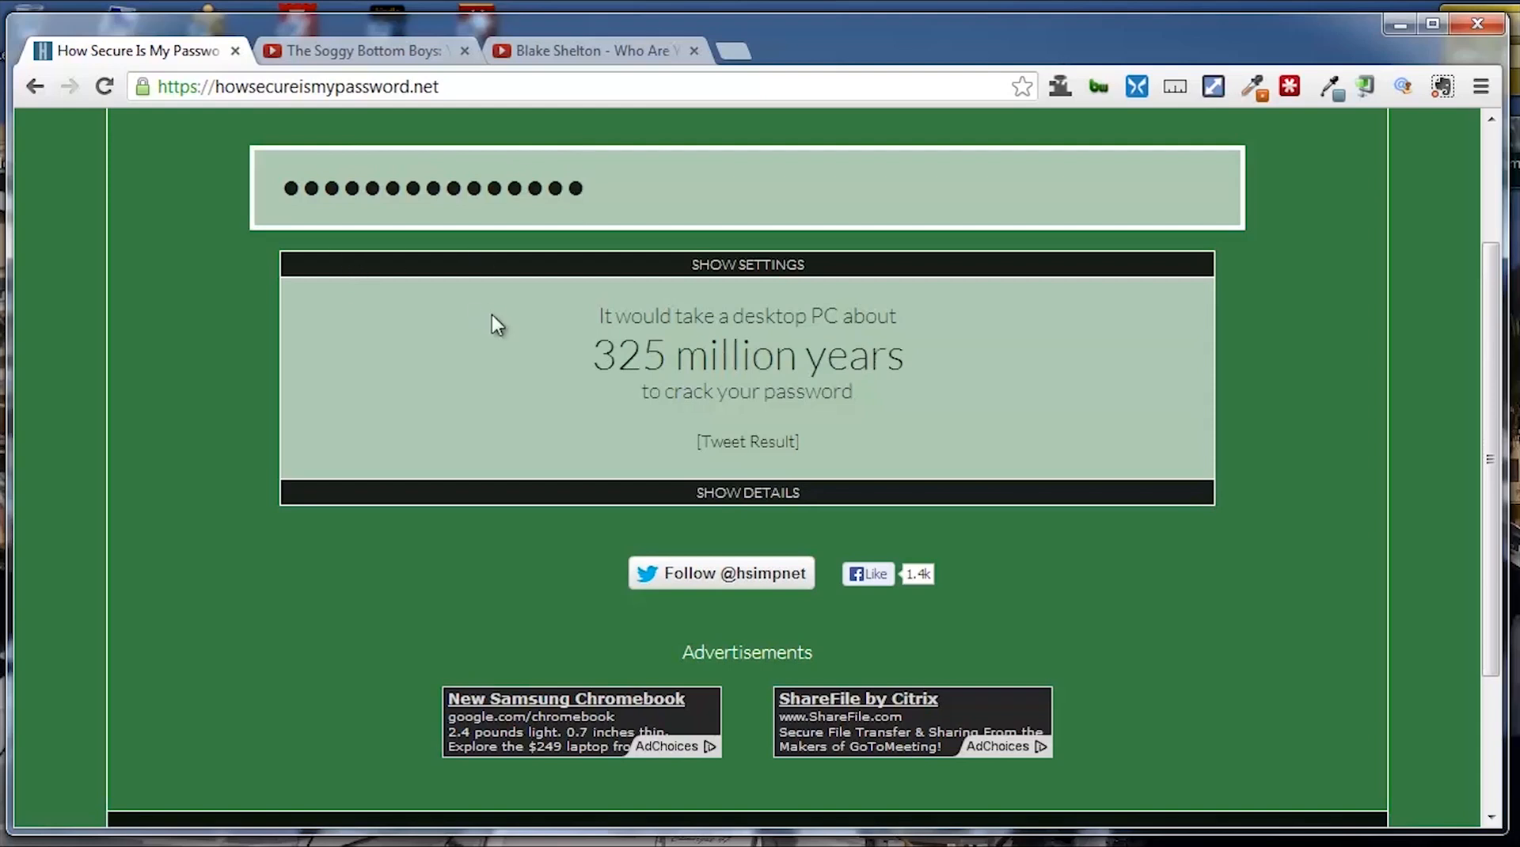
Highlight the 325 million years cracking estimate.
left_click_drag(590, 354, 901, 355)
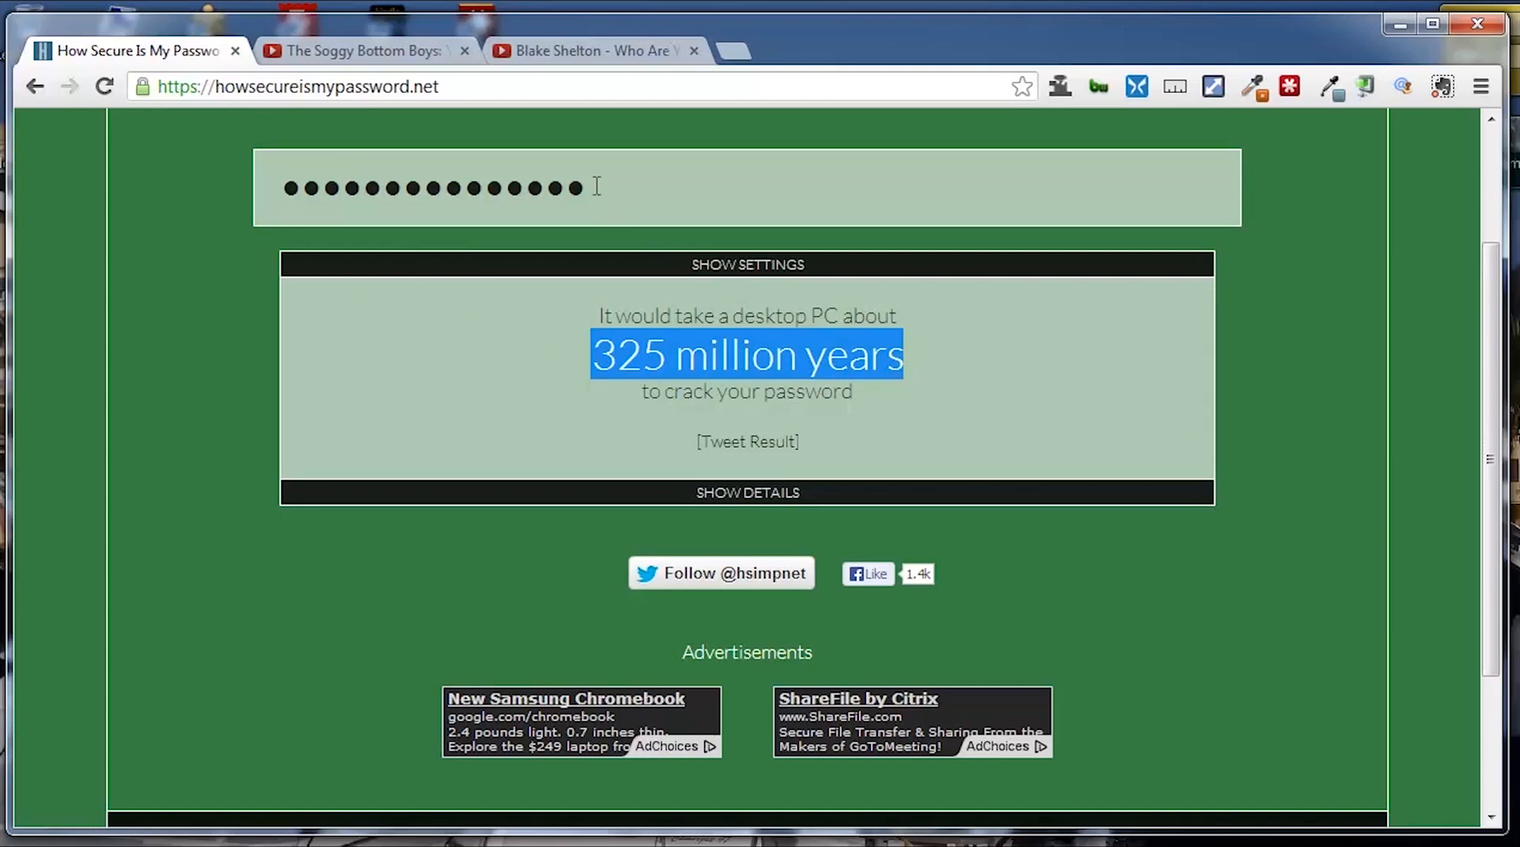
triple_click(430, 187)
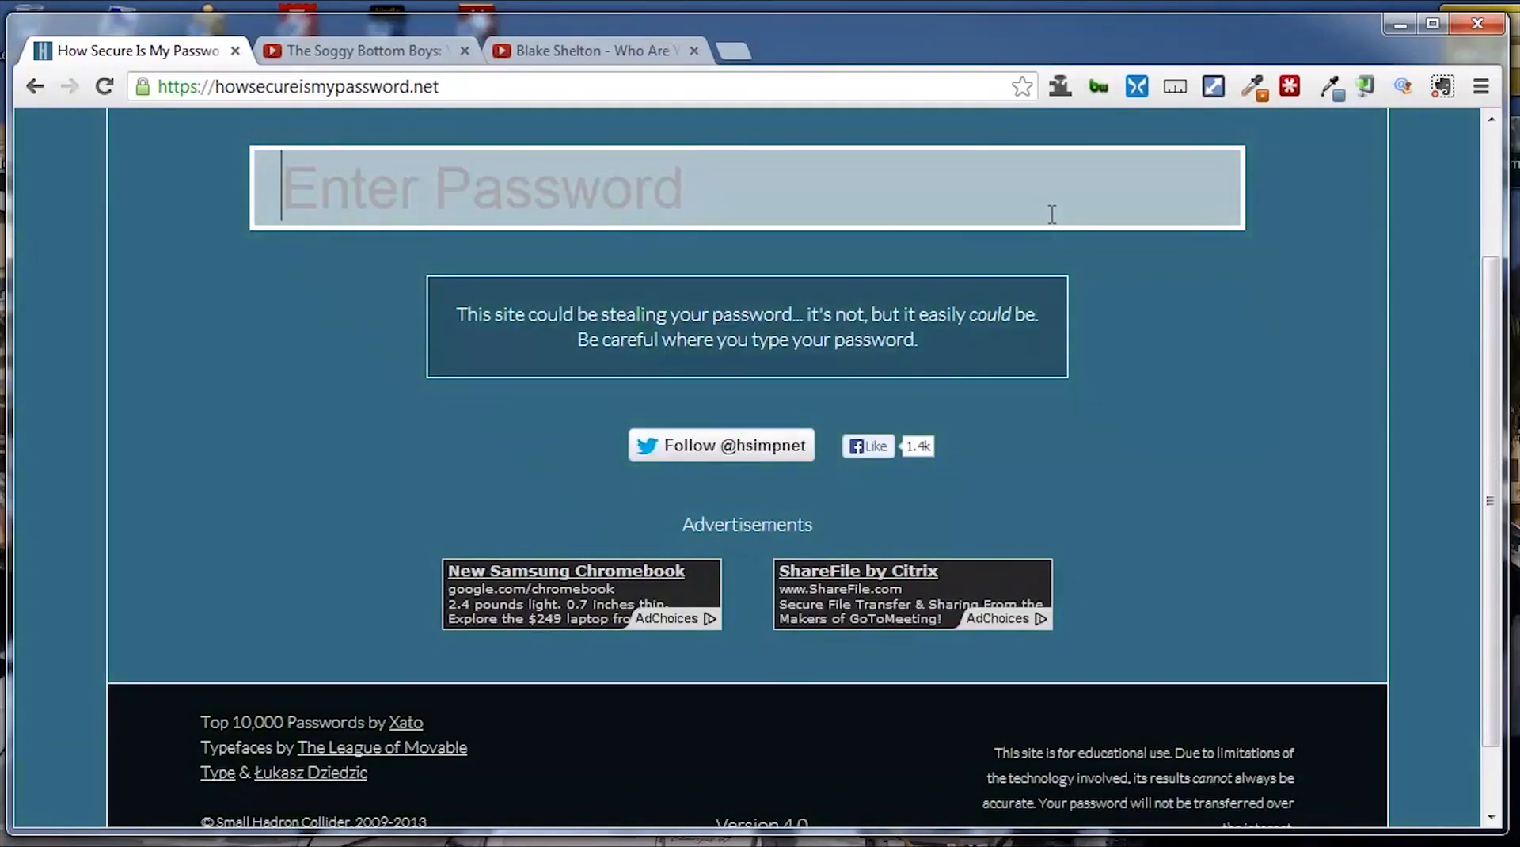
type("a")
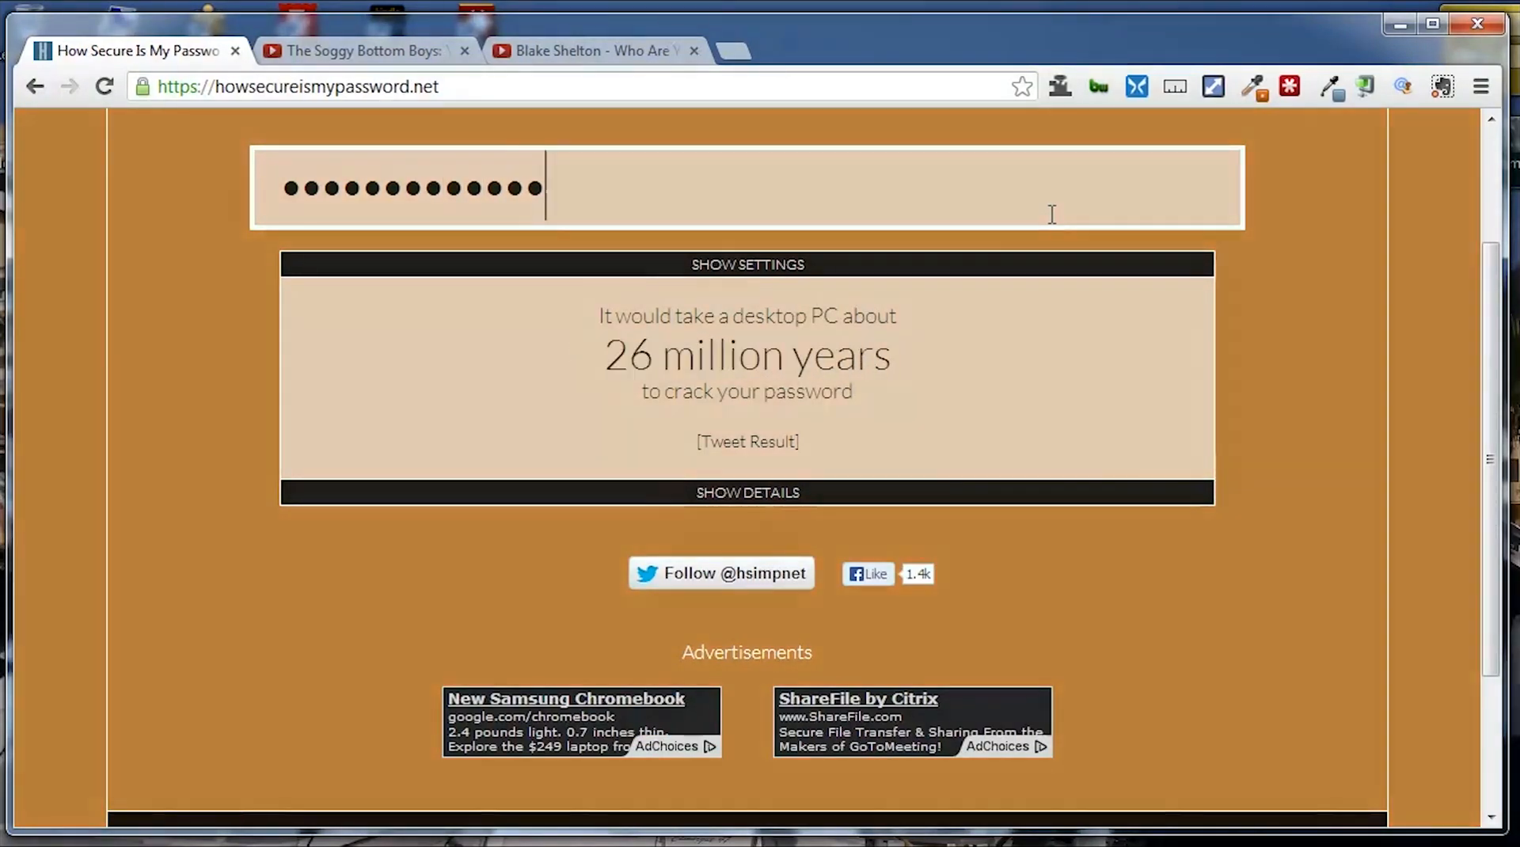
type("a")
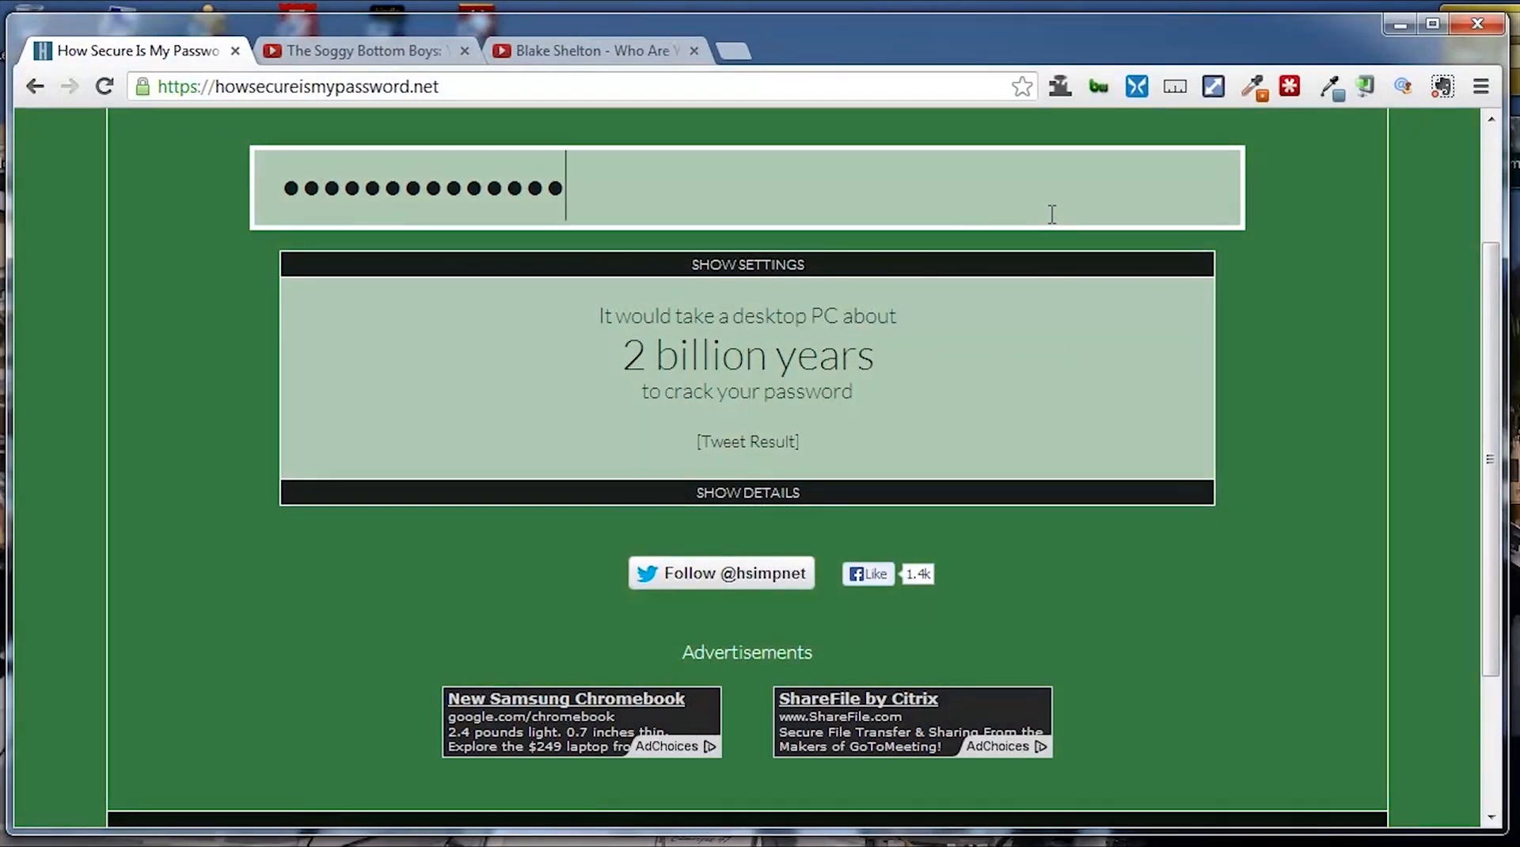
type("1")
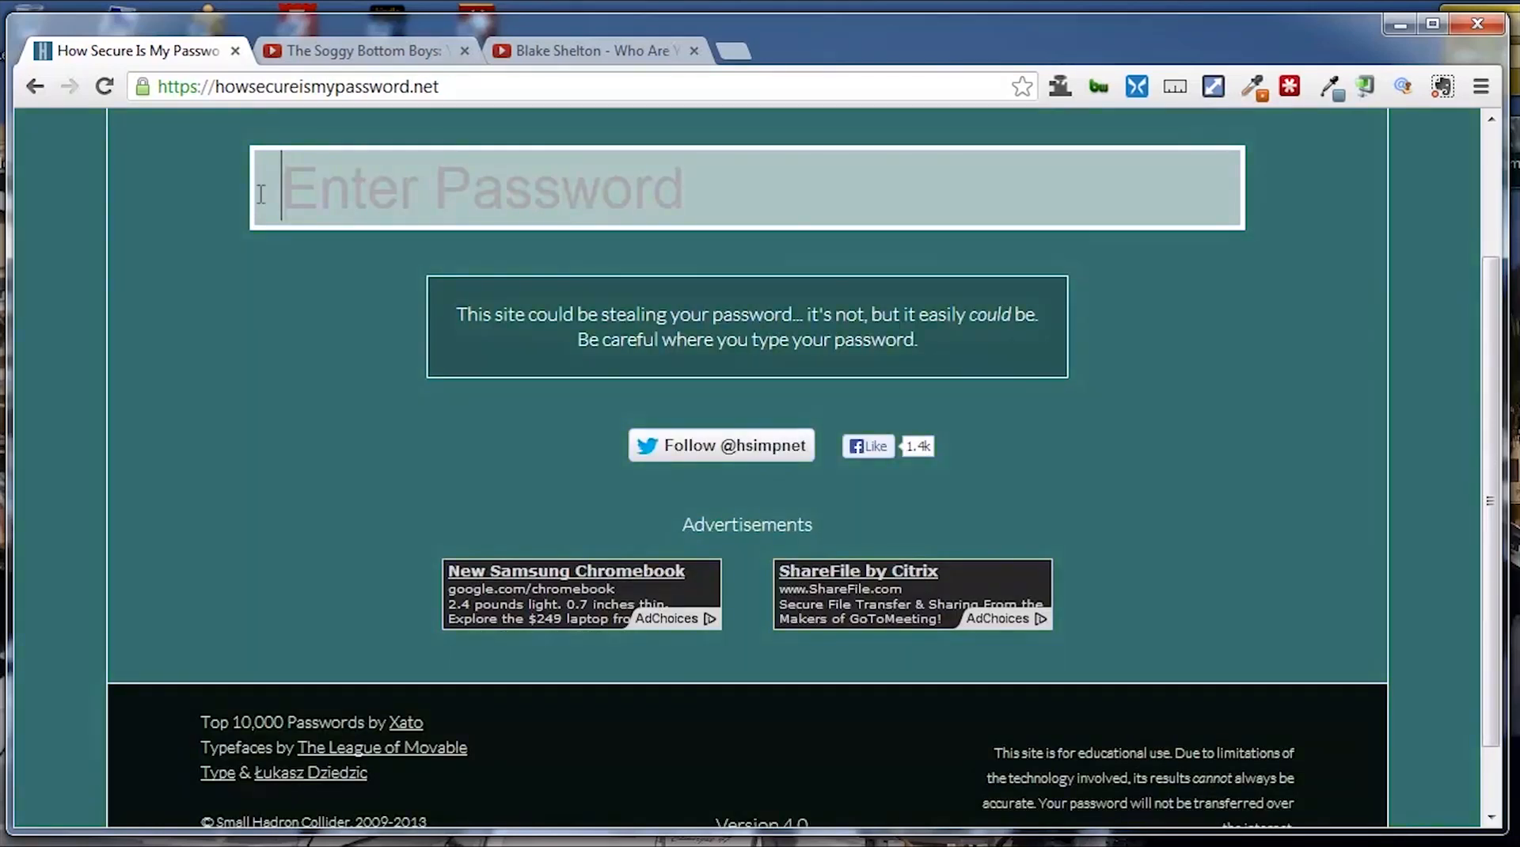
left_click(364, 50)
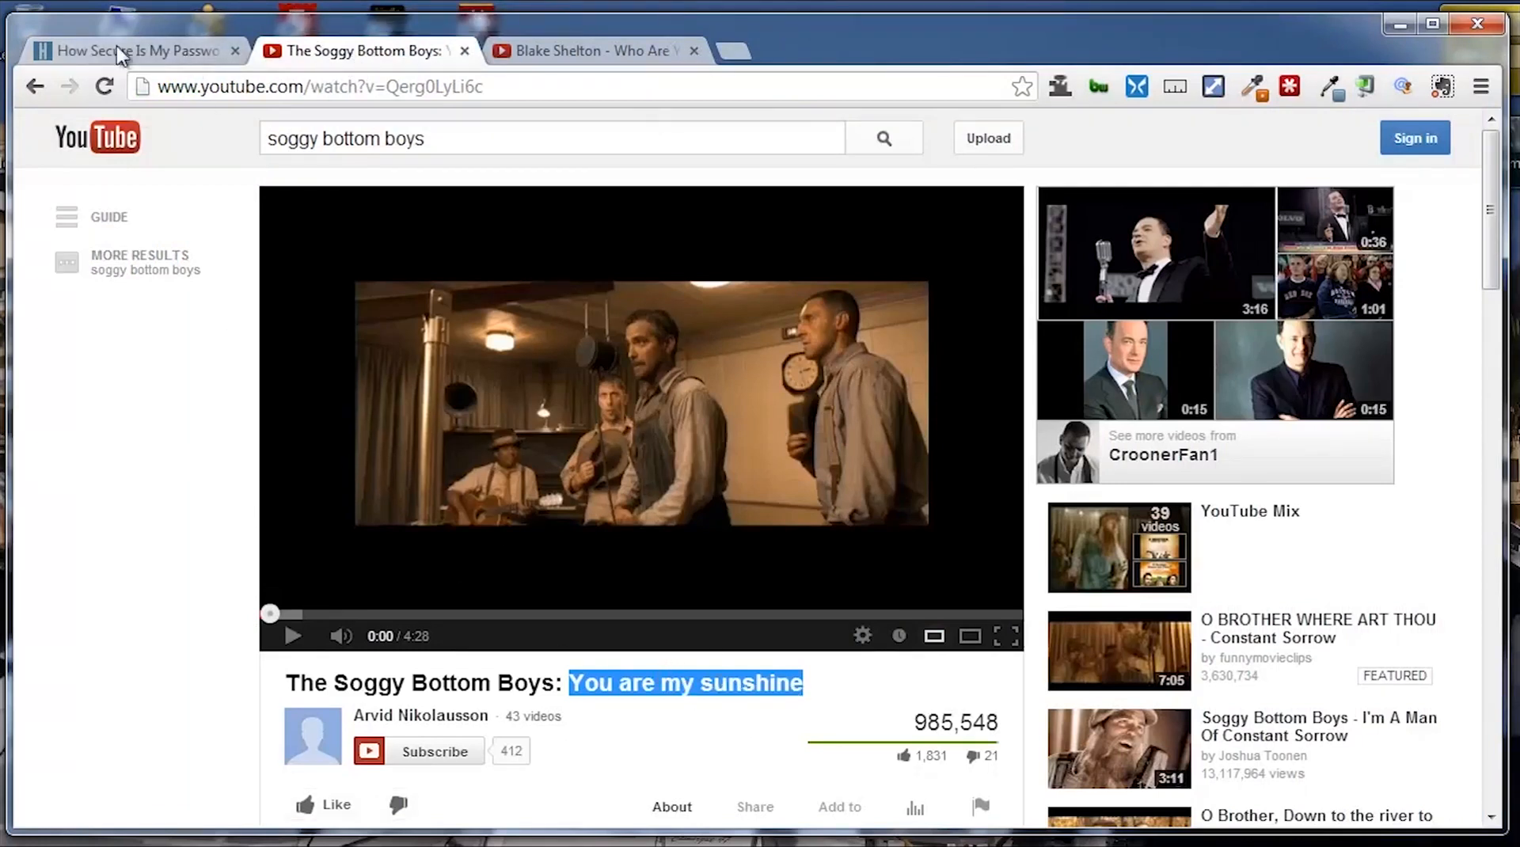
left_click(136, 51)
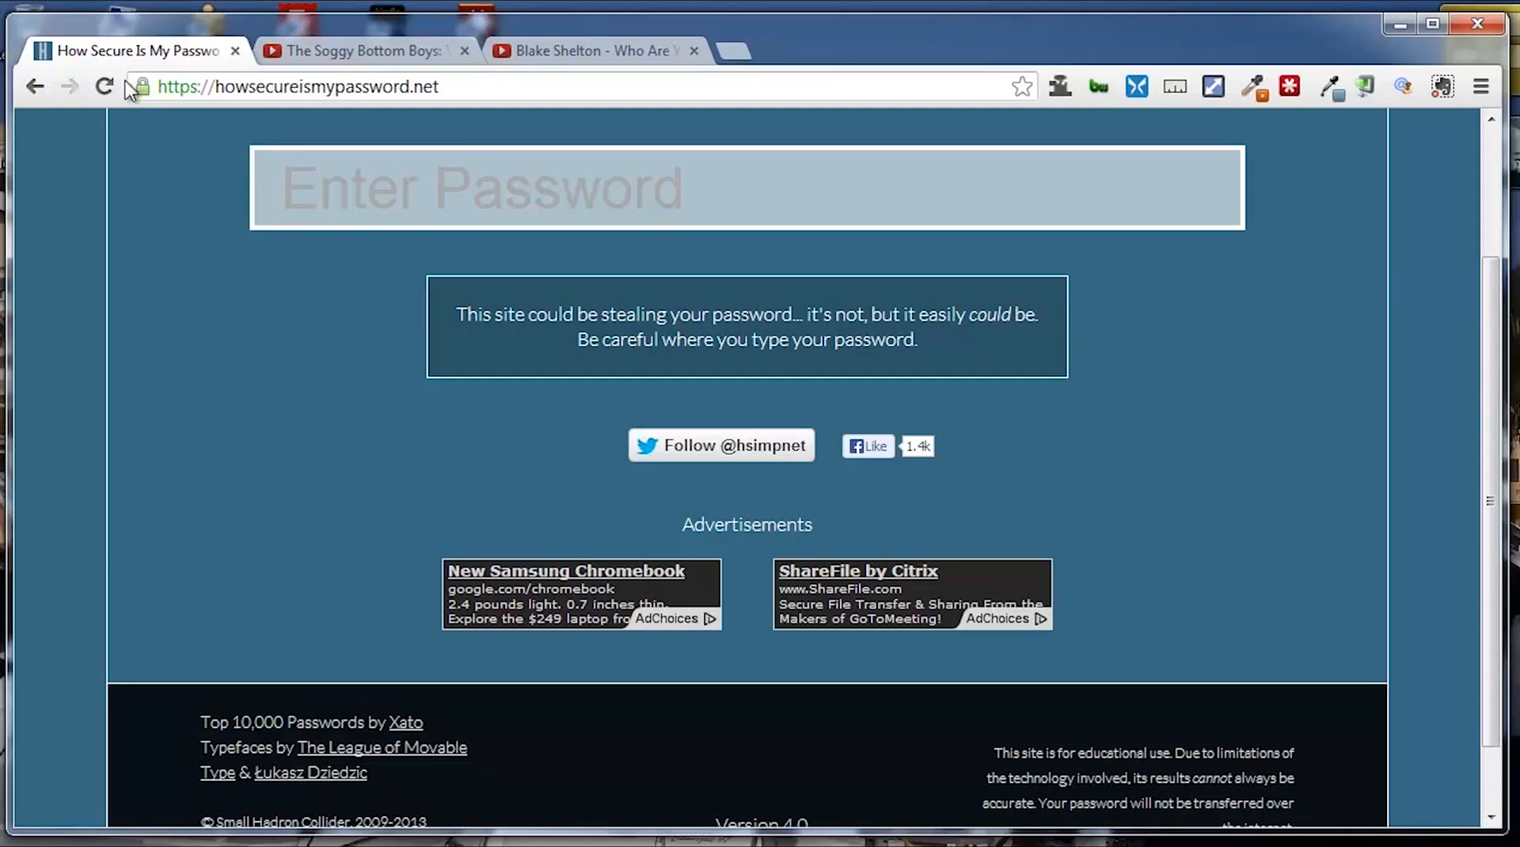
mouse_move(178, 133)
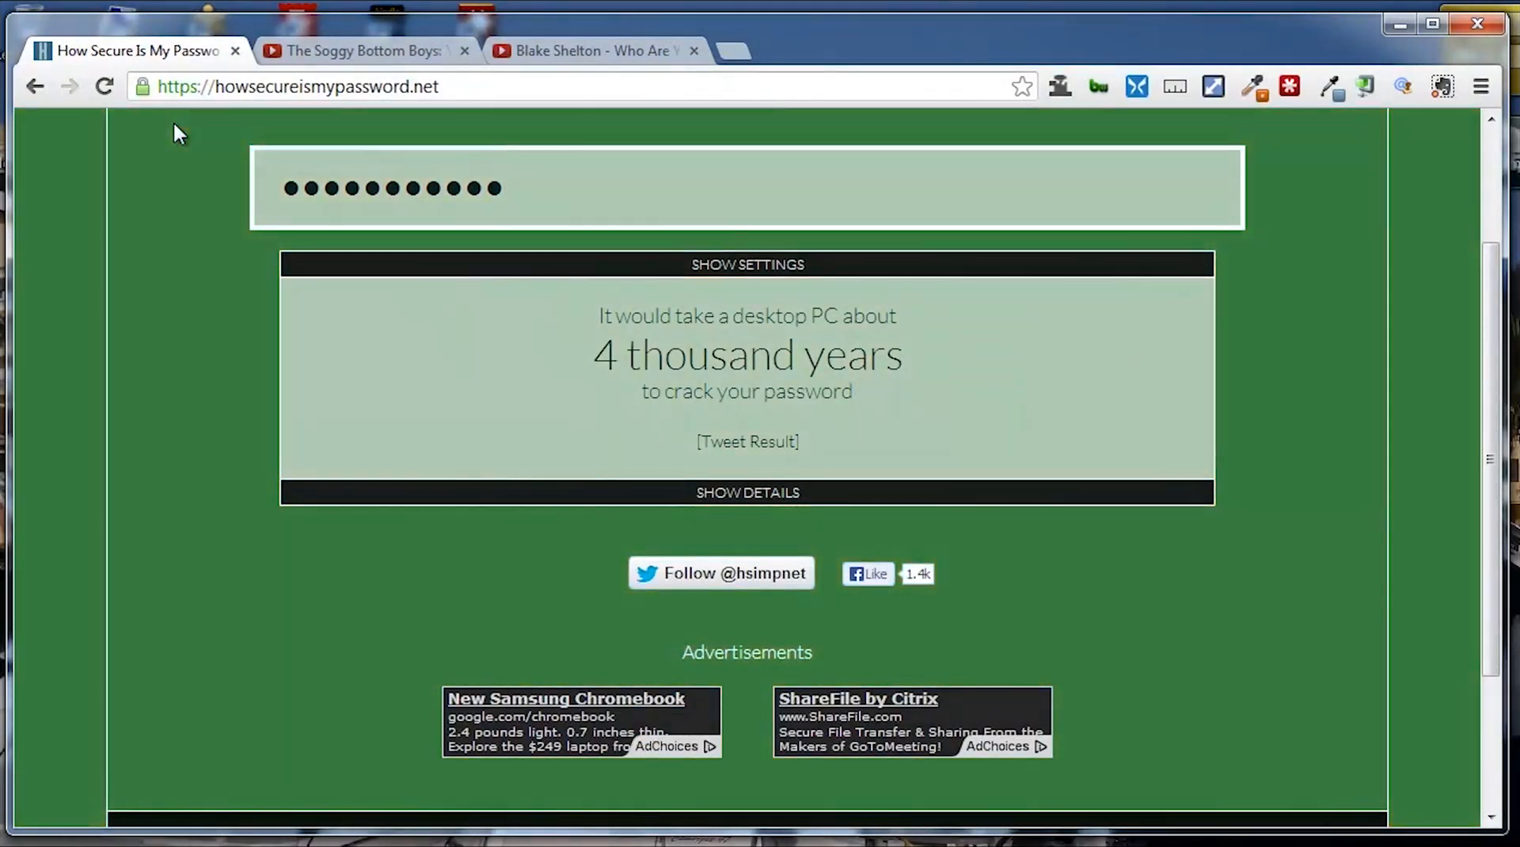
Append 'a', 'a', 'x' to the song-title password and highlight the 2 billion years result.
type("a")
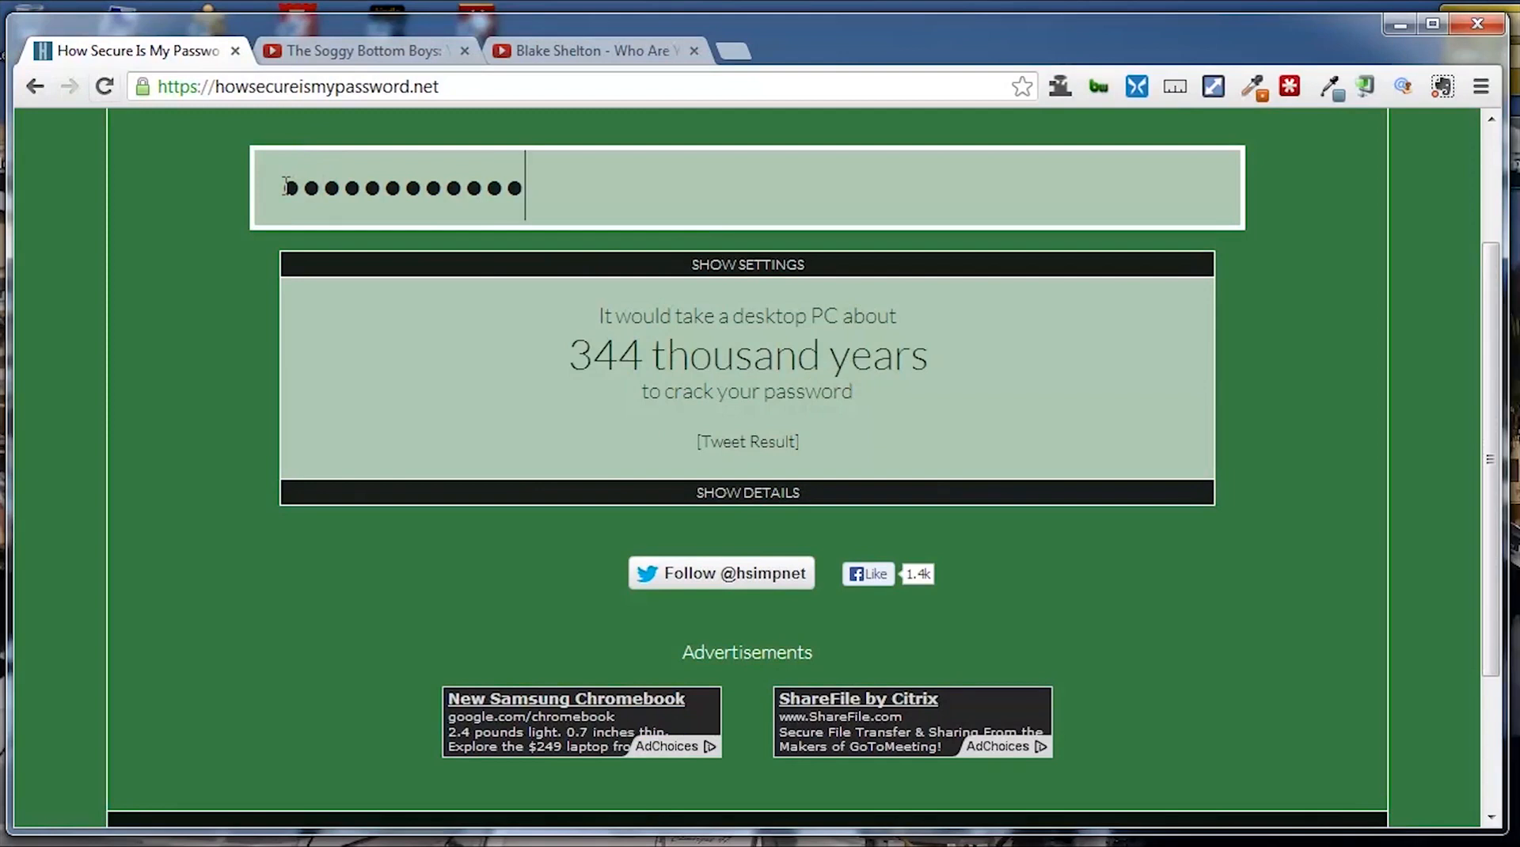
type("a")
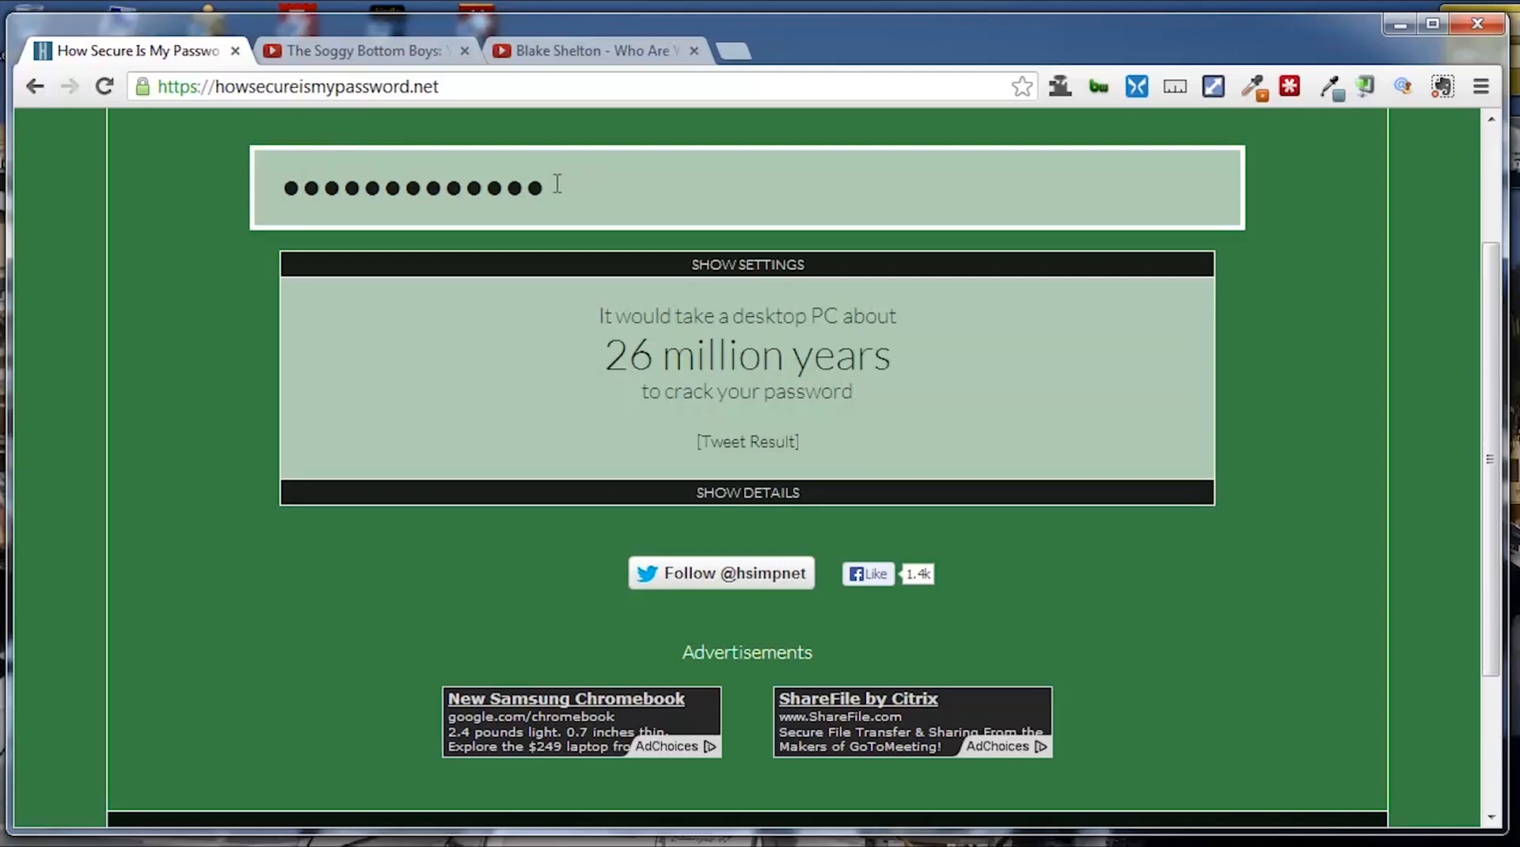
type("x")
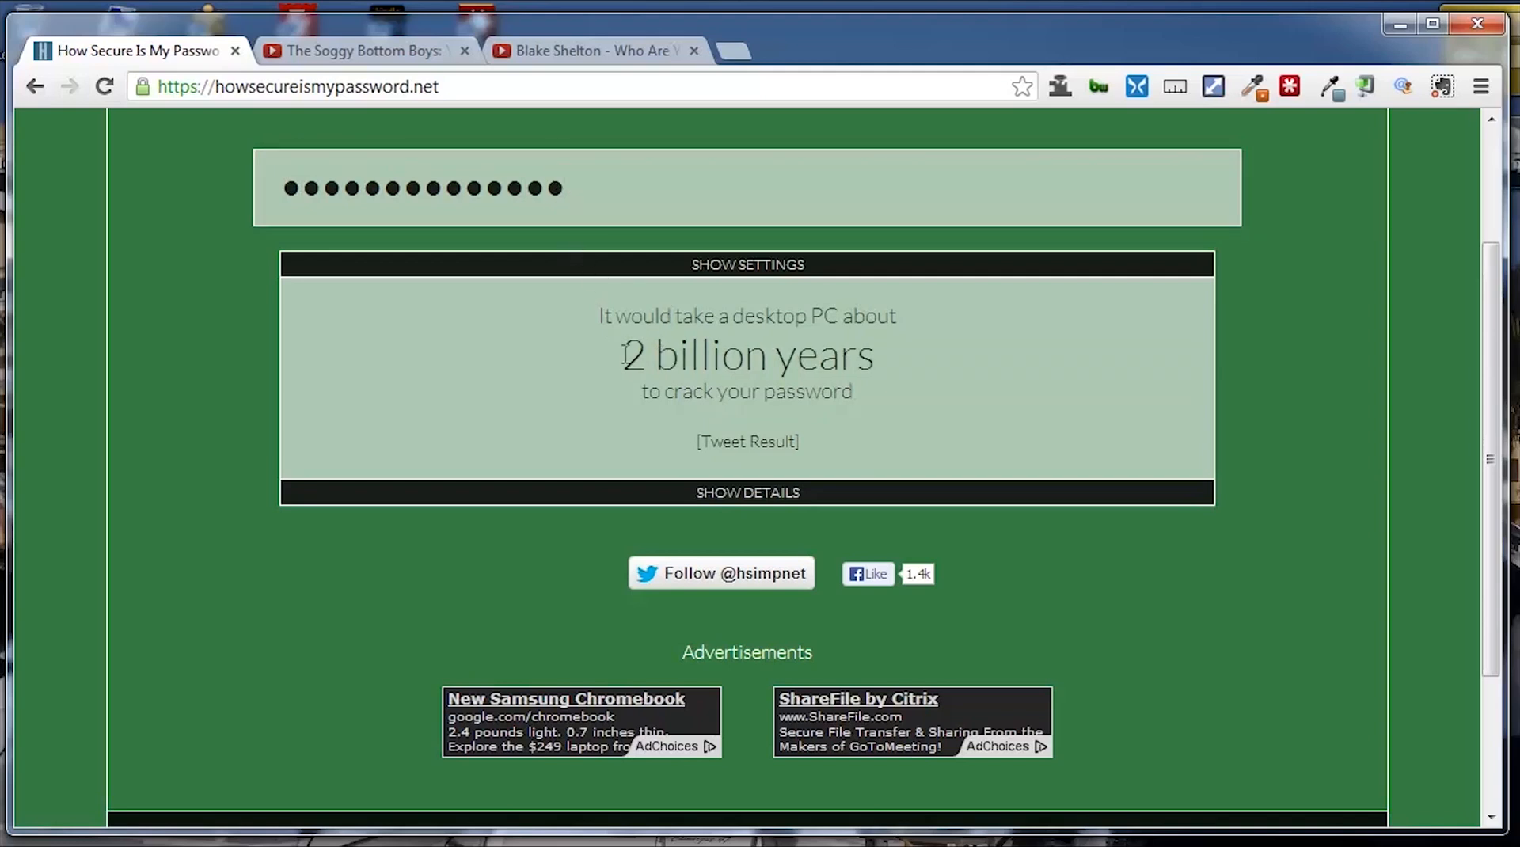
left_click_drag(620, 356, 876, 356)
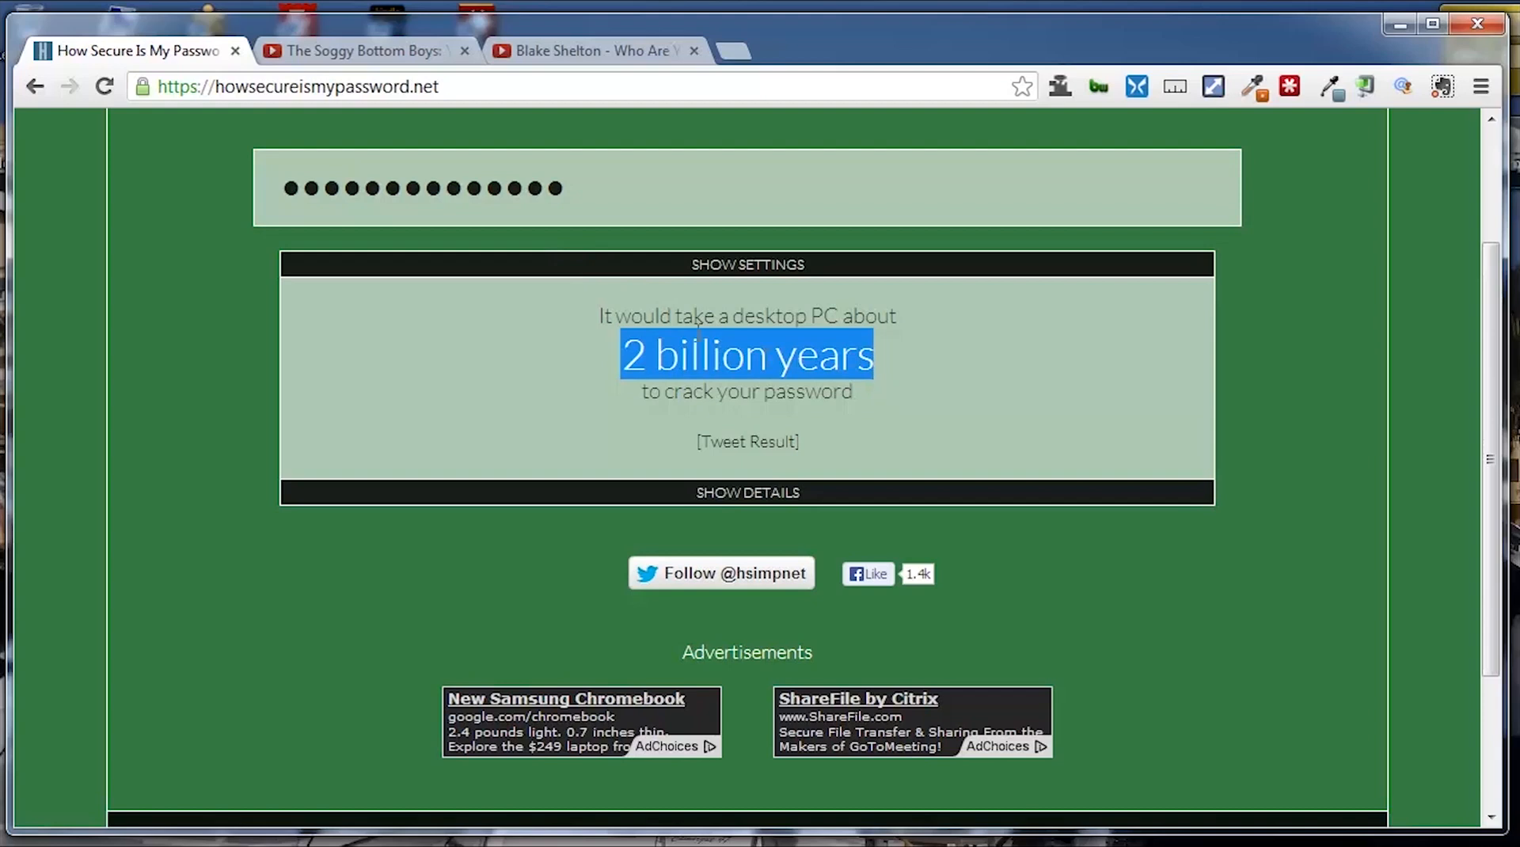
left_click(421, 186)
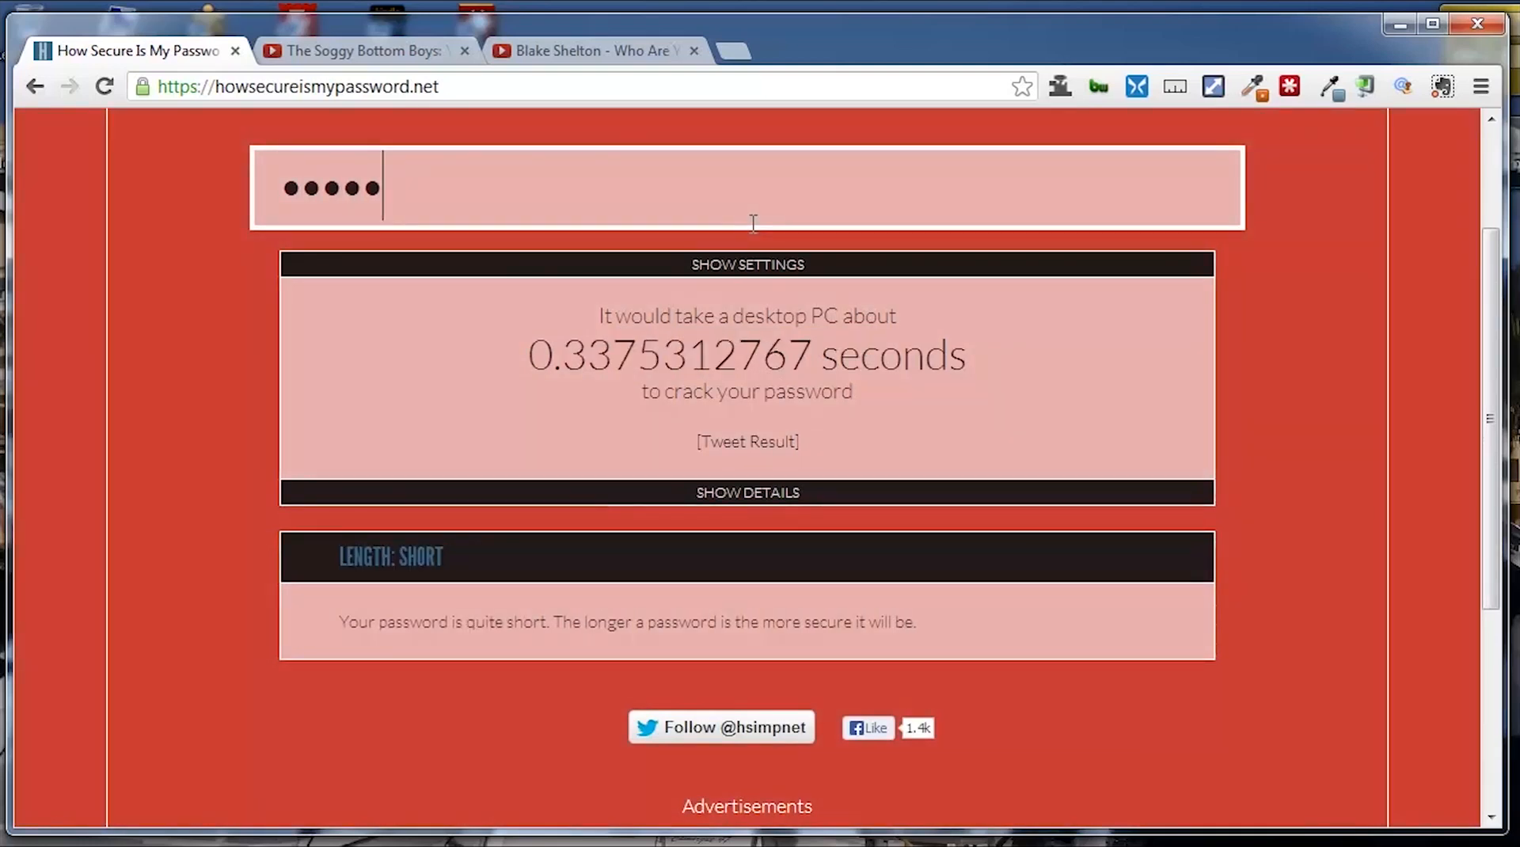
type("a")
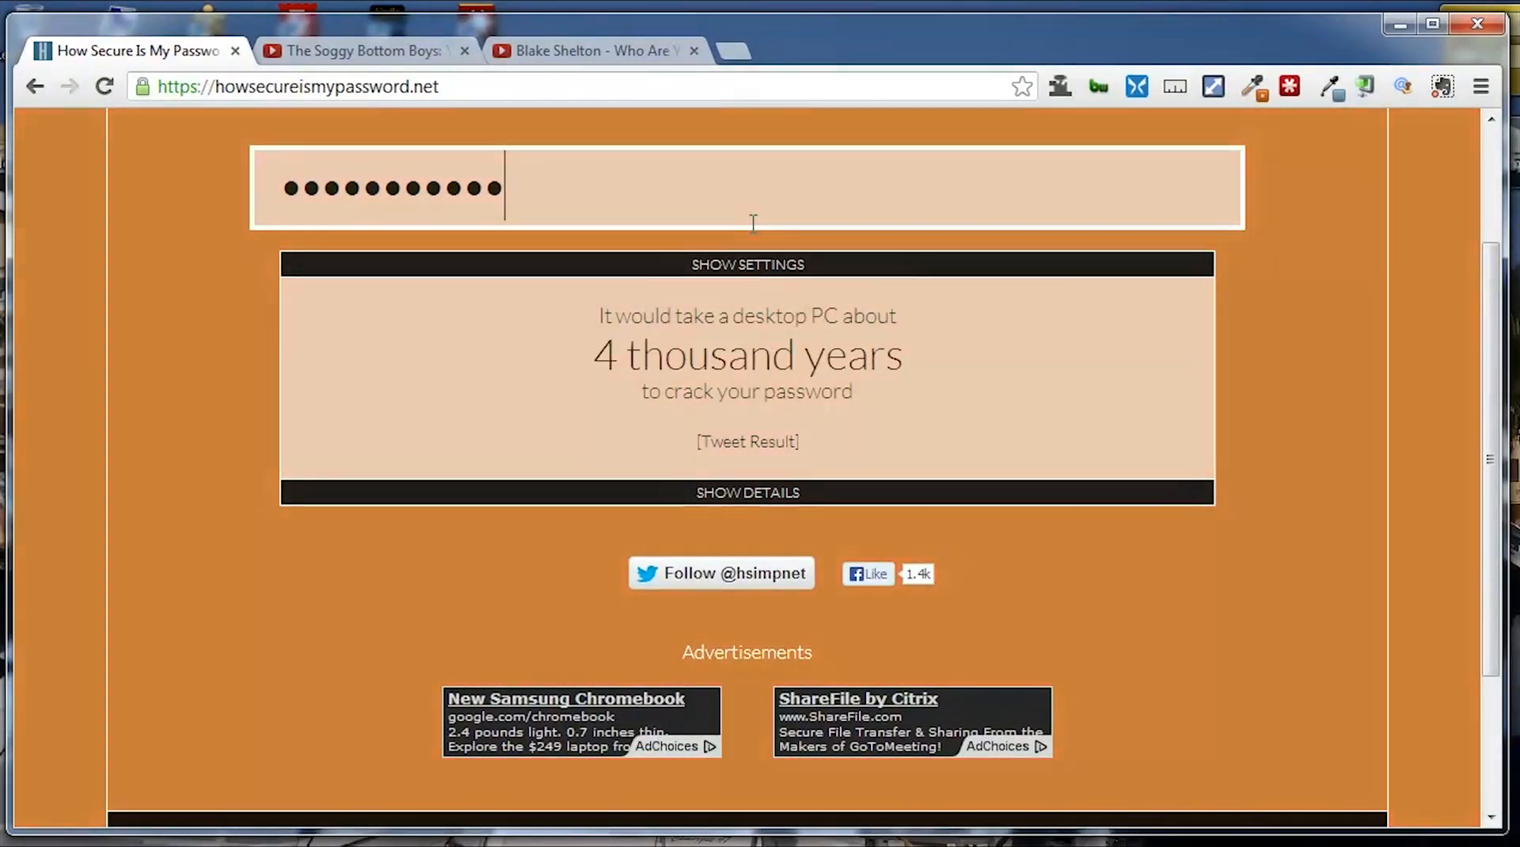
type("x")
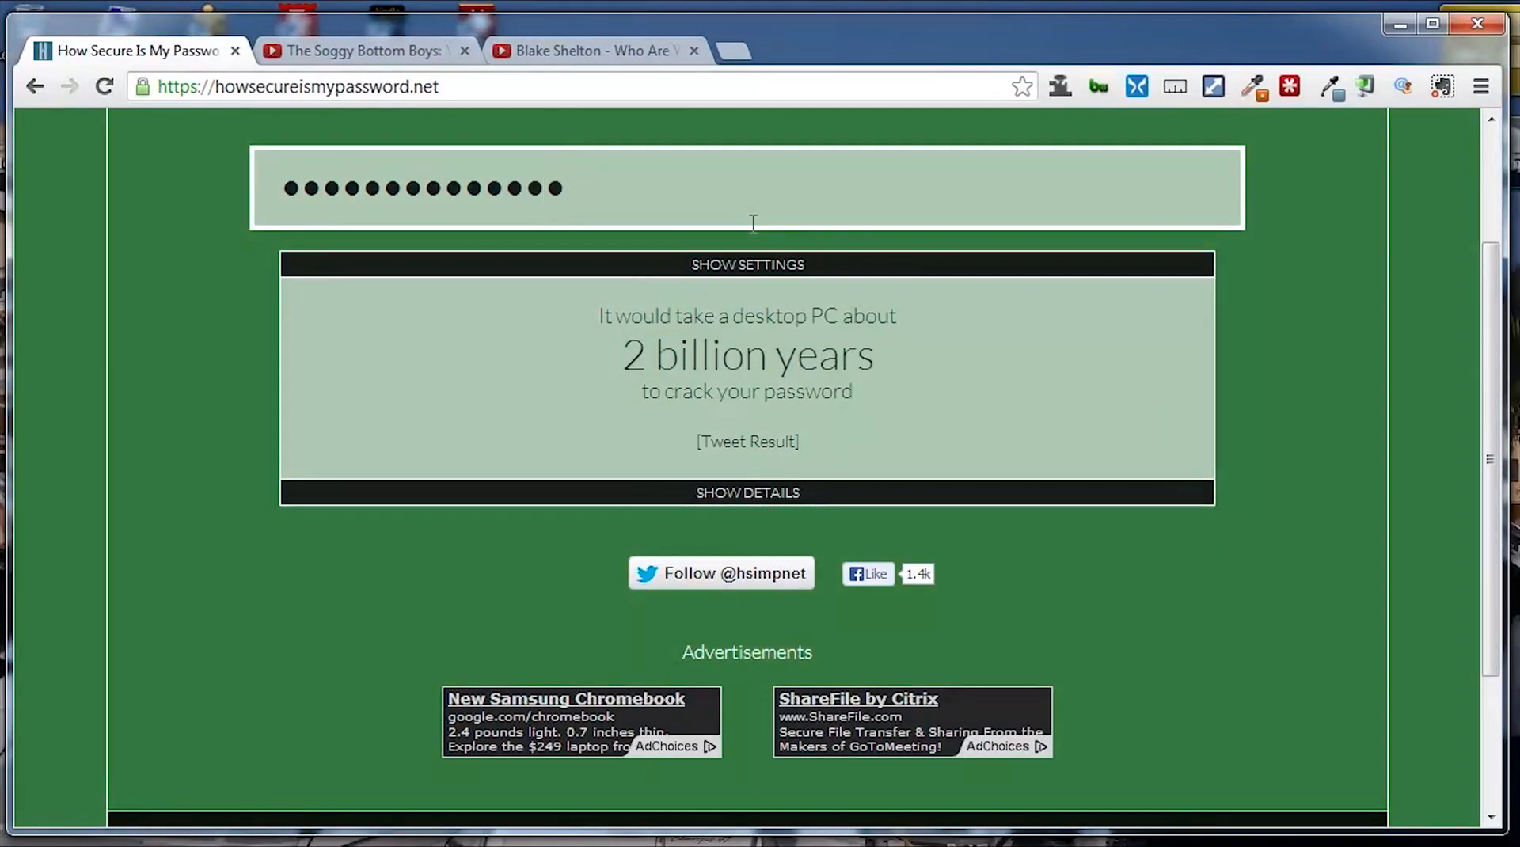
mouse_move(741, 347)
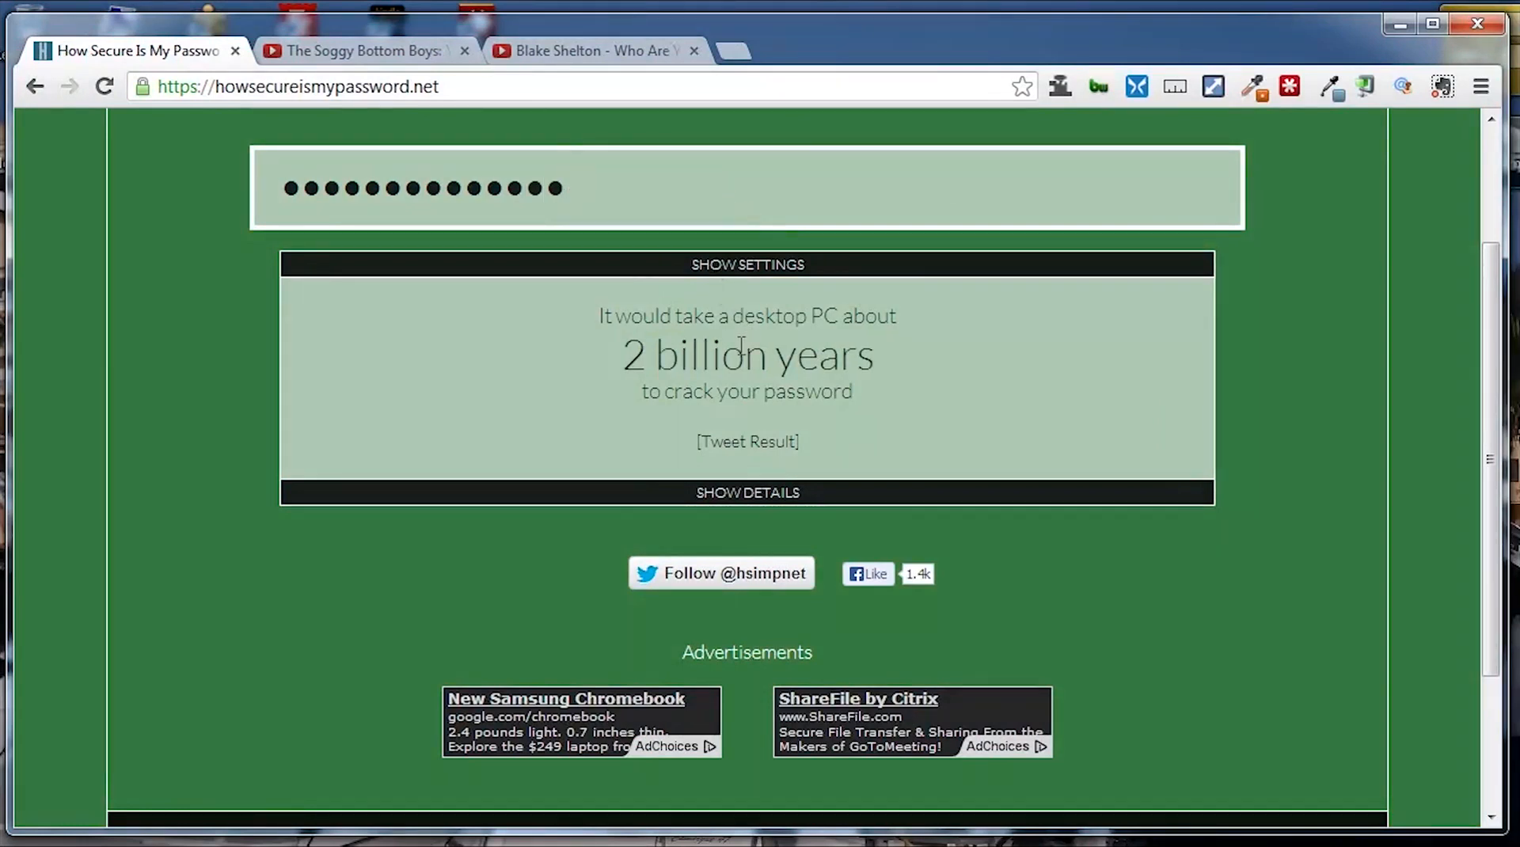
mouse_move(722, 301)
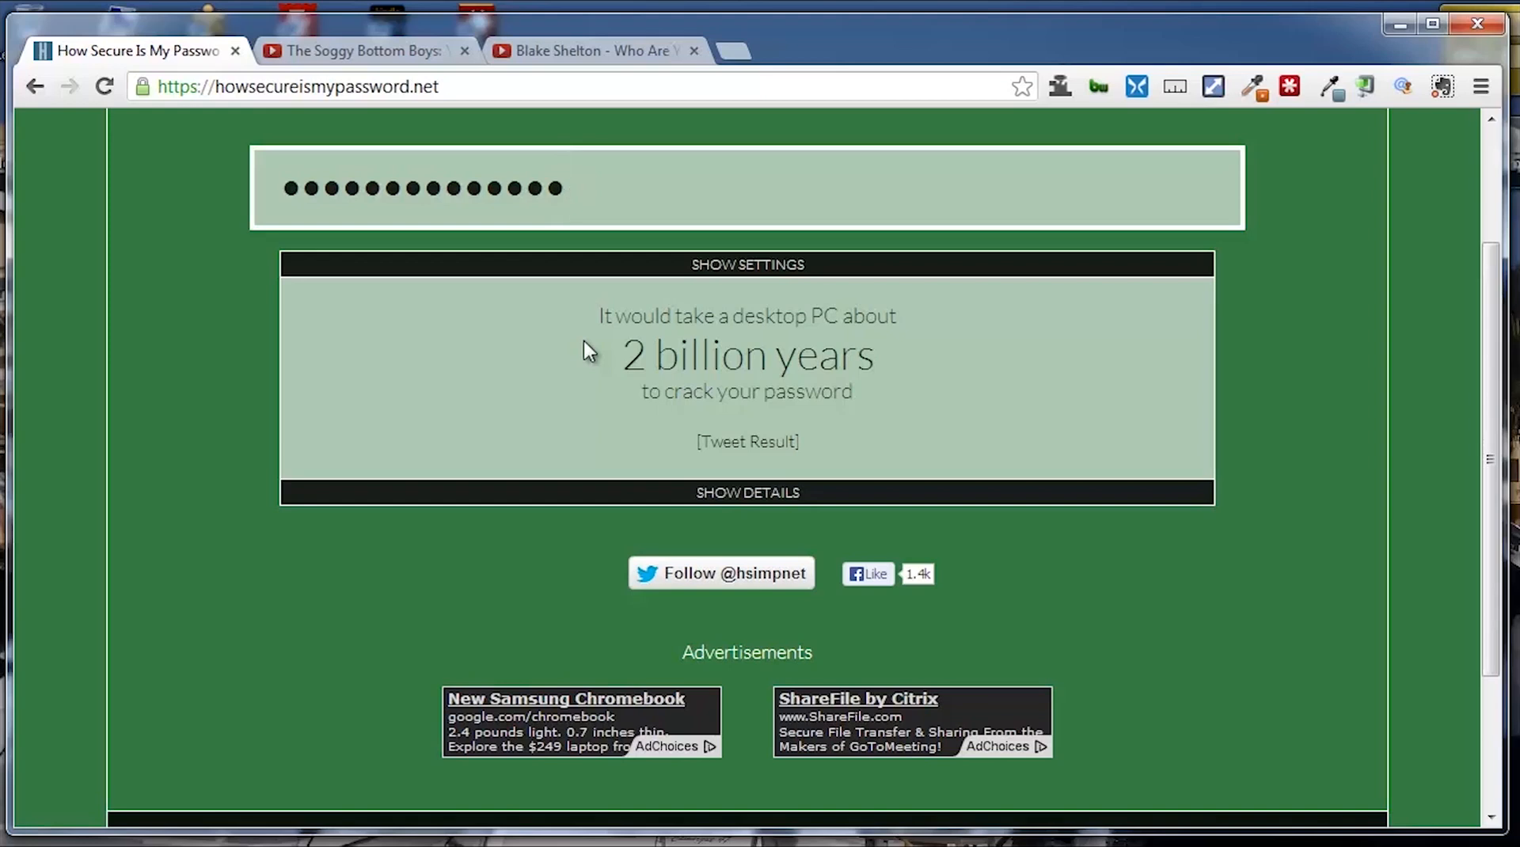
Return to the top of the page and select the howsecureismypassword.net address.
scroll("down", 3)
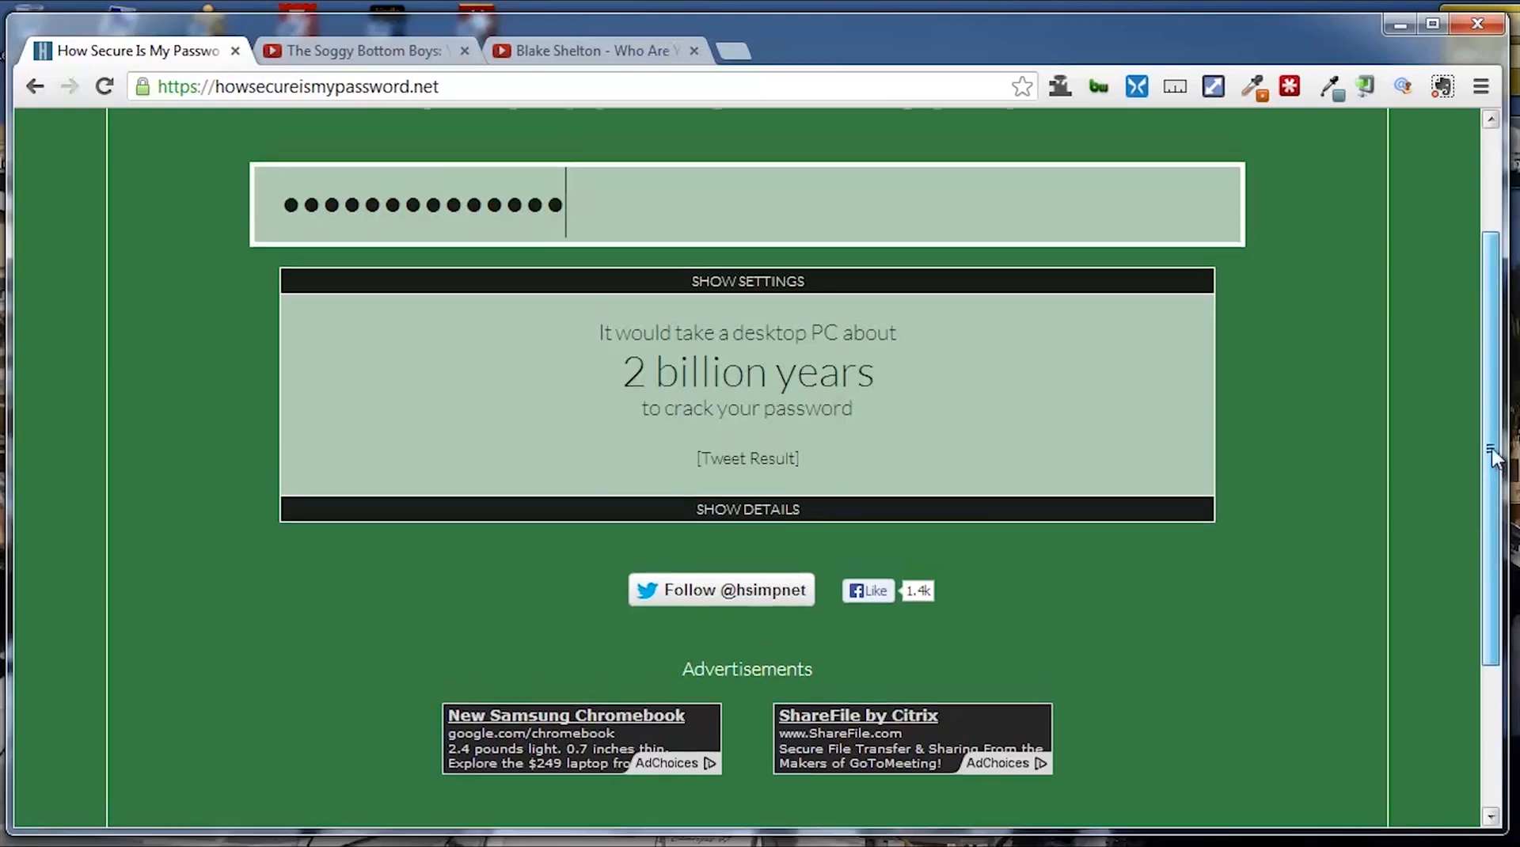
scroll("up", 3)
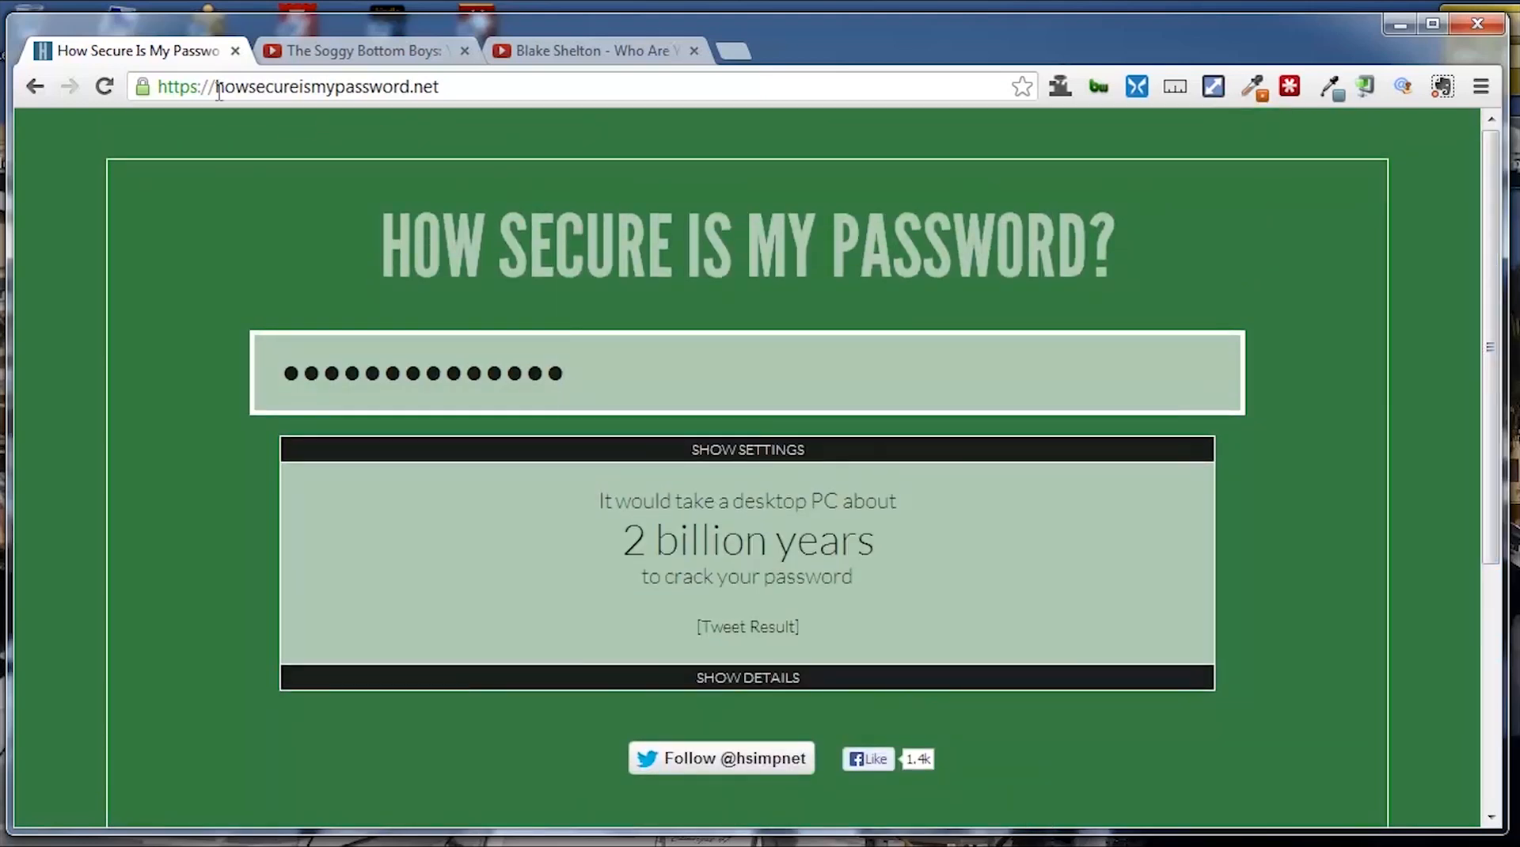
left_click(298, 86)
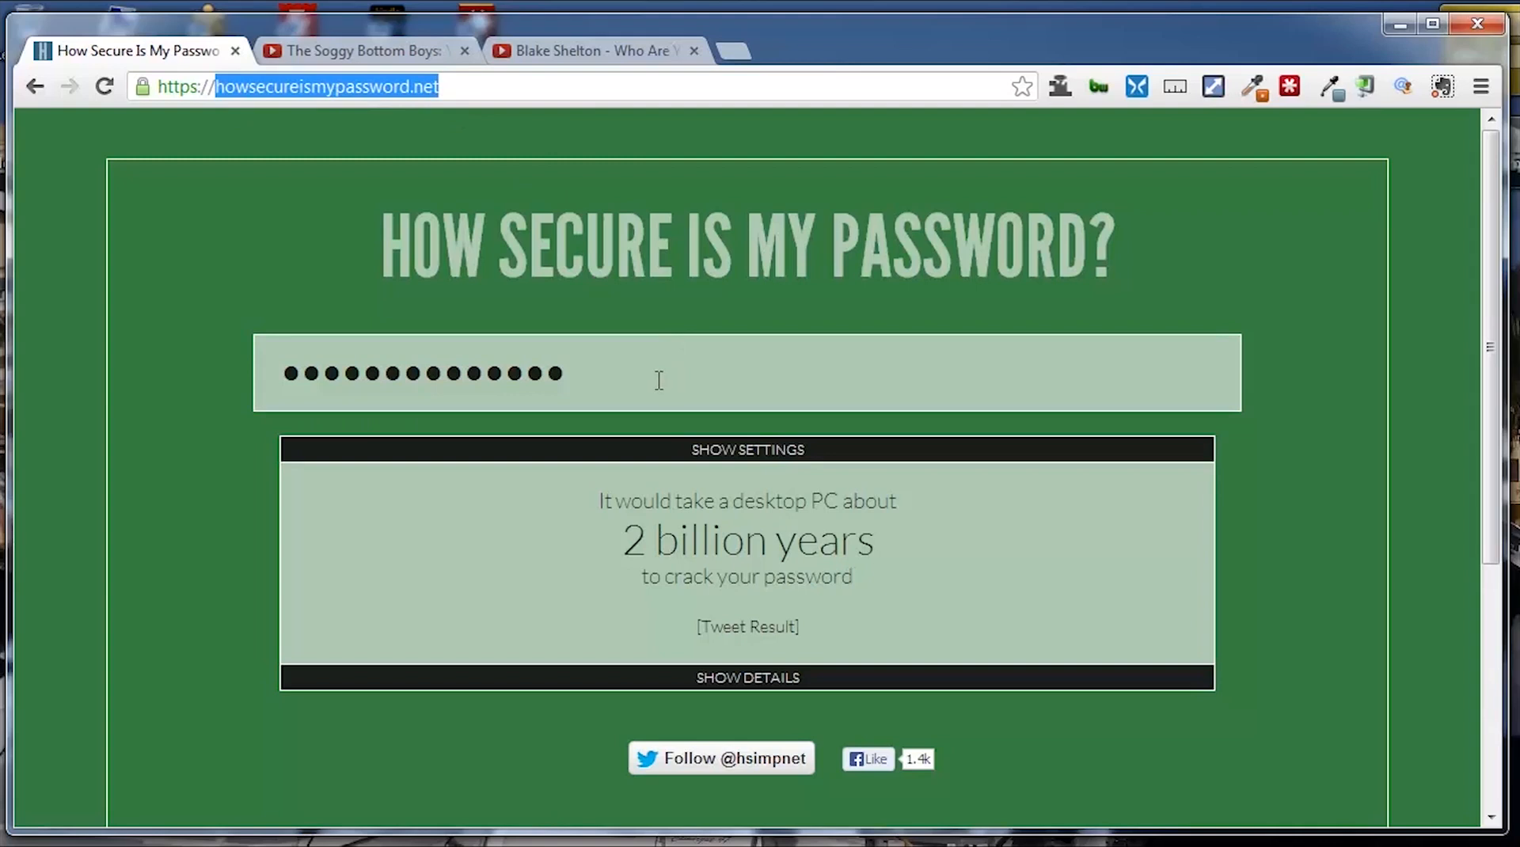
mouse_move(1336, 672)
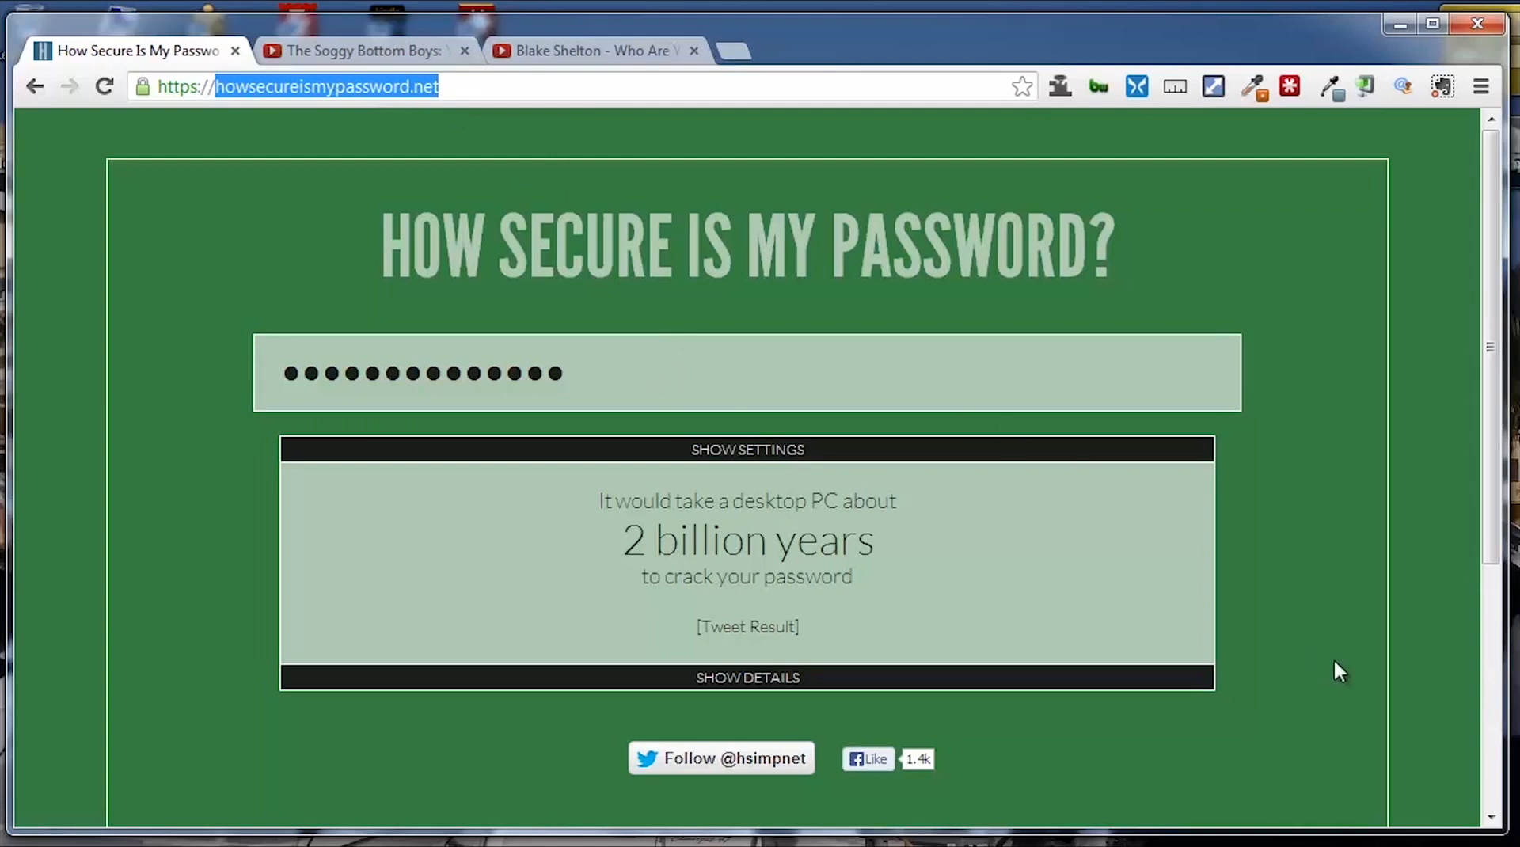
mouse_move(1315, 704)
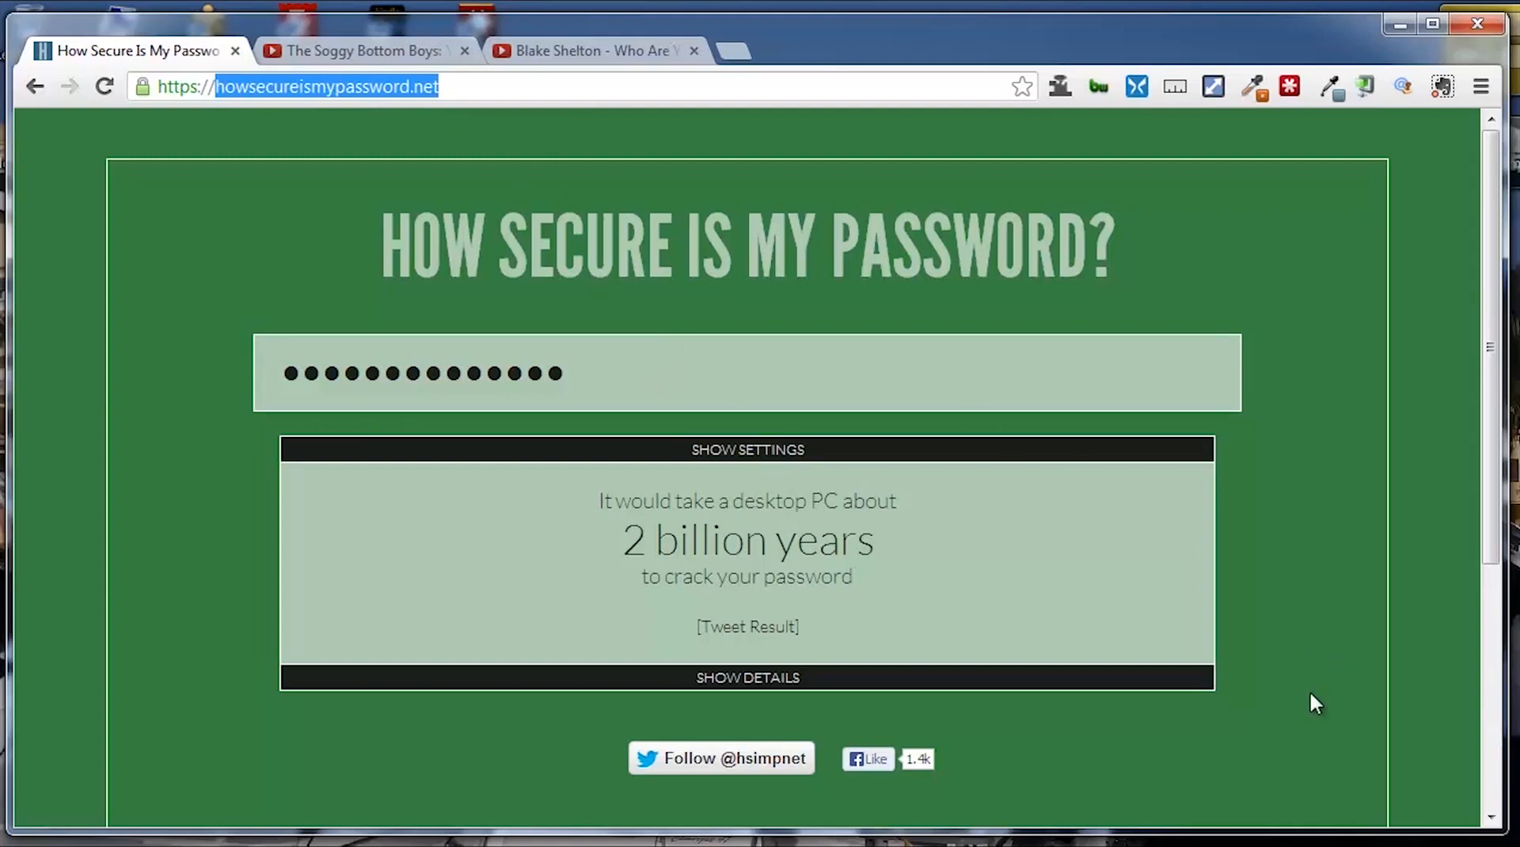